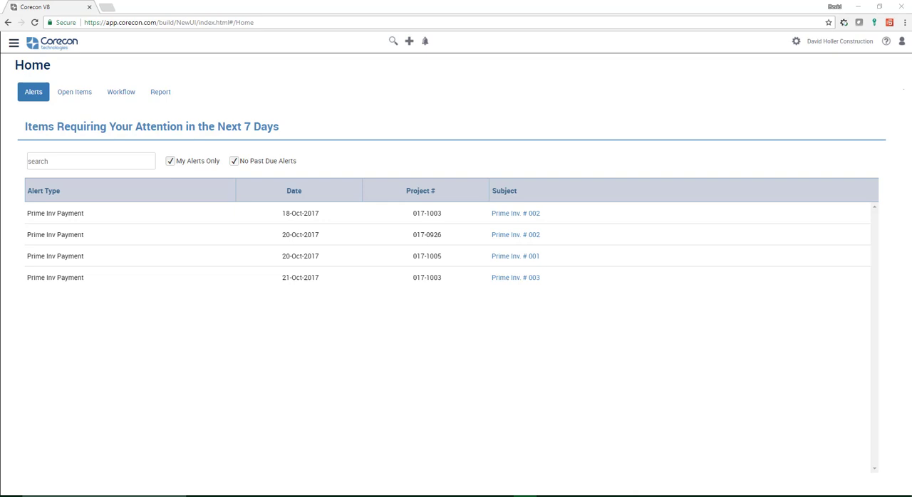
{"action": "mouse_move", "coordinate": [879, 80]}
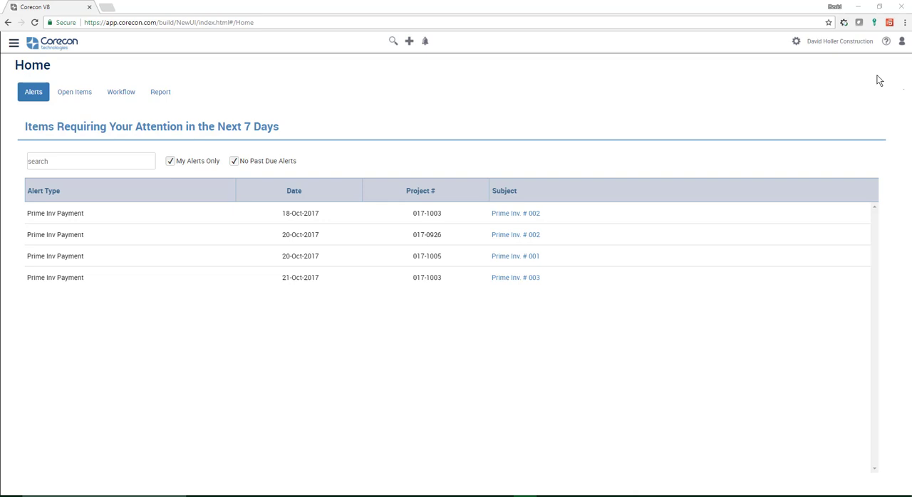
{"action": "mouse_move", "coordinate": [841, 82]}
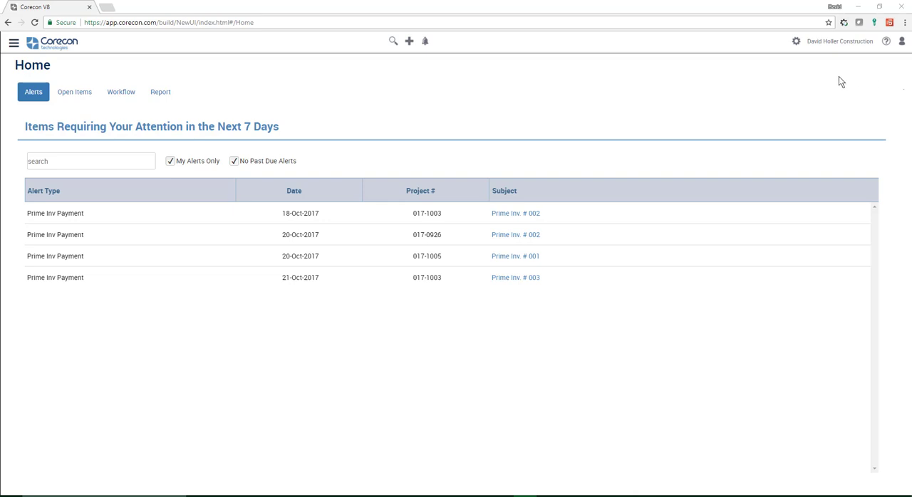
{"action": "mouse_move", "coordinate": [235, 74]}
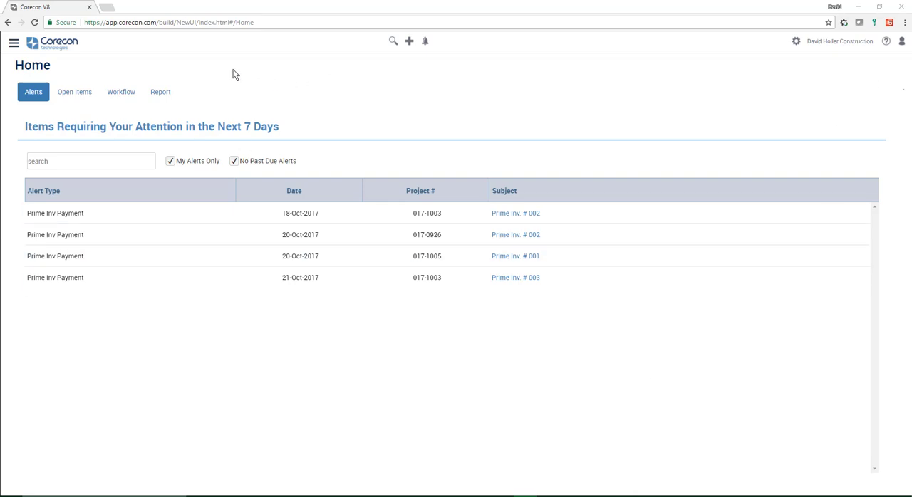
{"action": "mouse_move", "coordinate": [777, 54]}
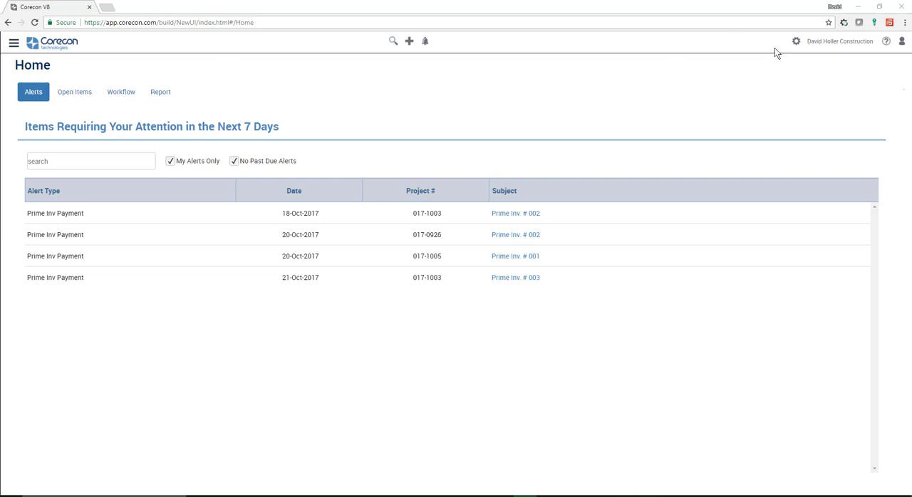
{"action": "mouse_move", "coordinate": [796, 41]}
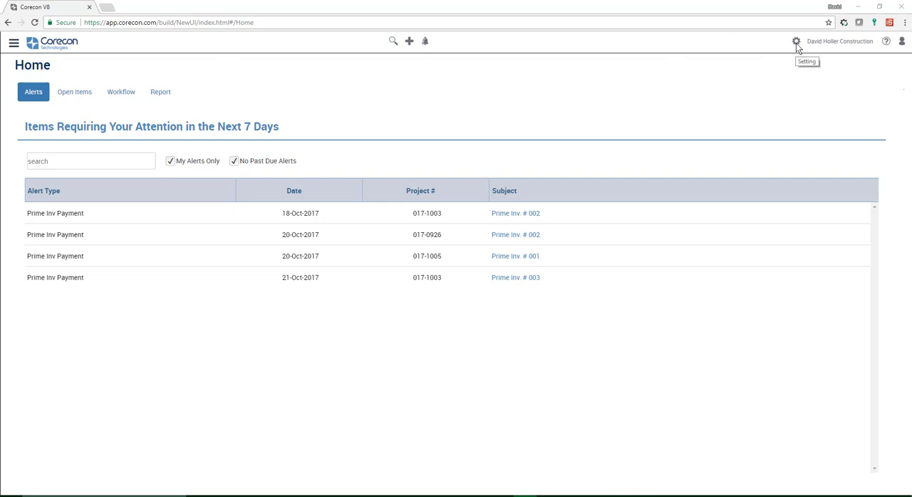
{"action": "mouse_move", "coordinate": [840, 51]}
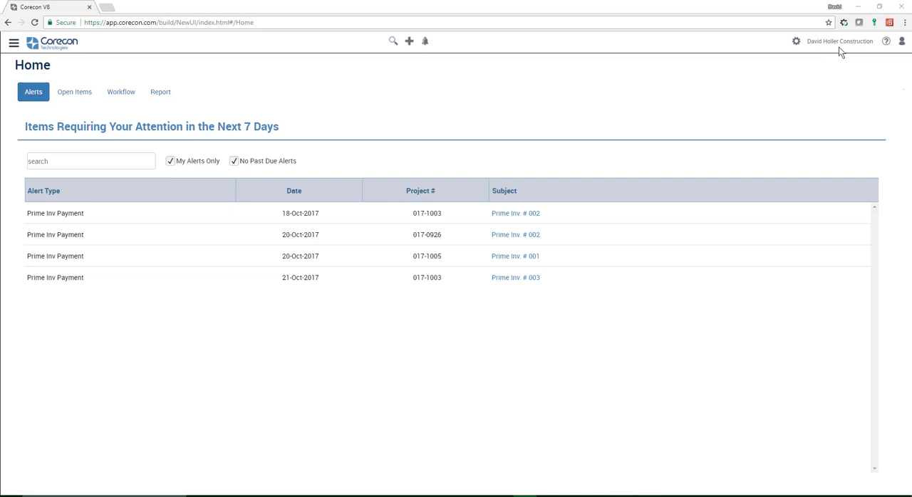
- In Company Settings, choose Sage Simply Accounting as the External Applications accounting system
{"action": "left_click", "coordinate": [796, 41]}
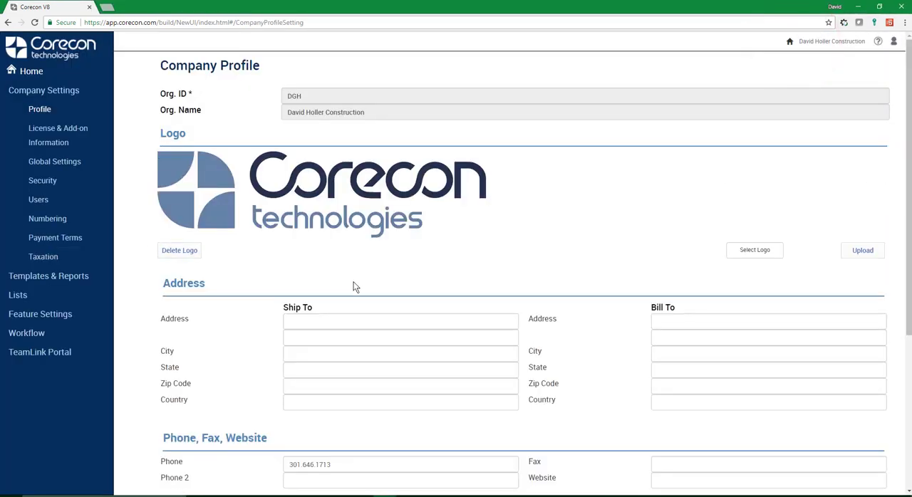
{"action": "scroll", "scroll_direction": "down", "scroll_amount": 3}
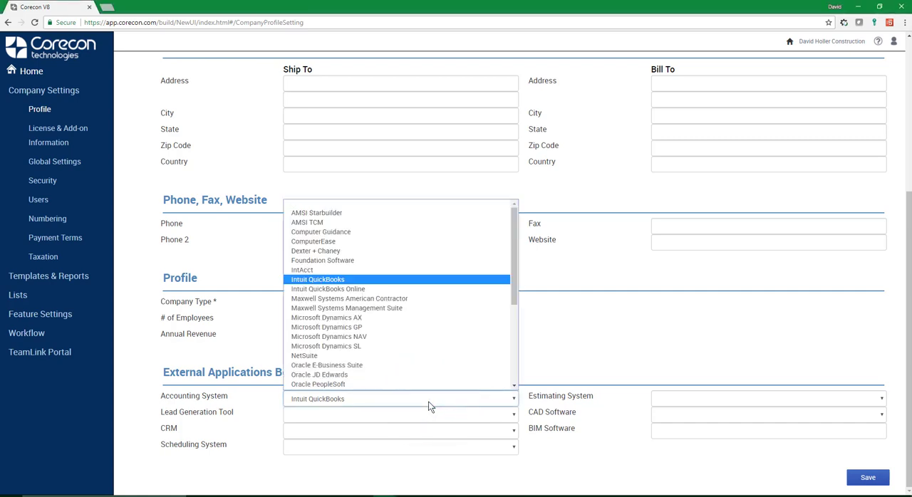
{"action": "scroll", "scroll_direction": "down", "scroll_amount": 3}
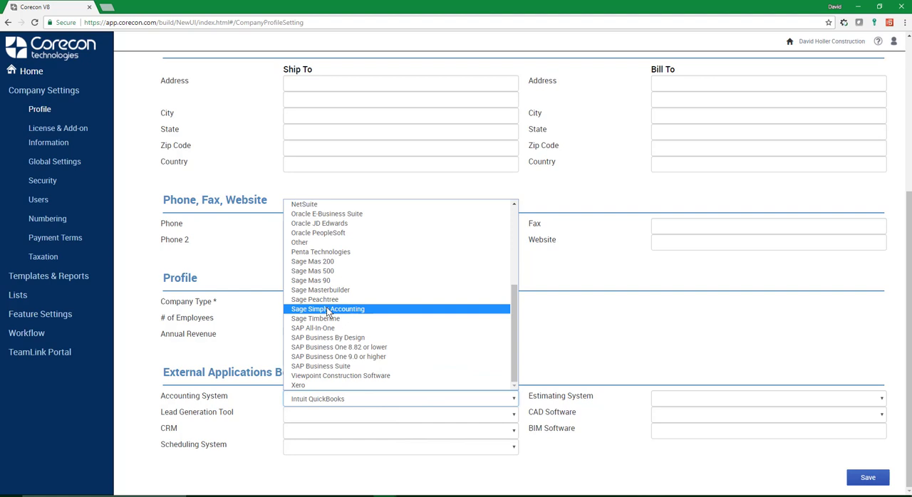
{"action": "mouse_move", "coordinate": [329, 313]}
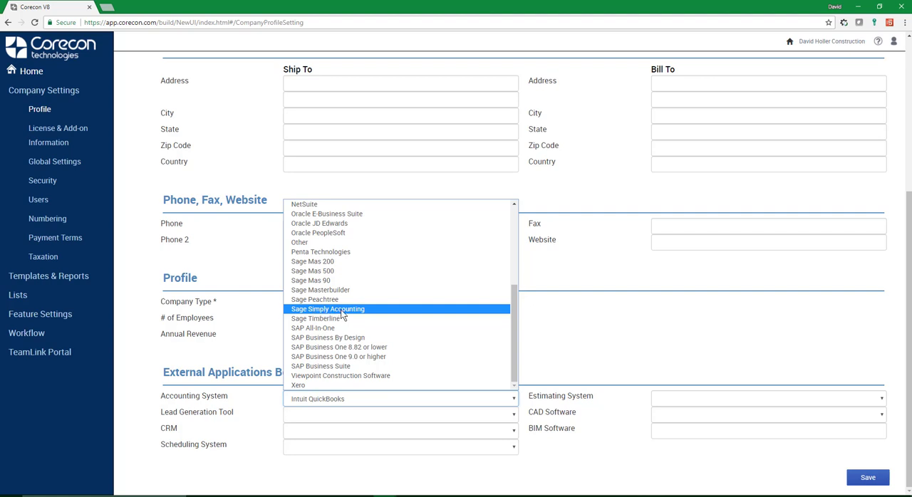
{"action": "left_click", "coordinate": [328, 309]}
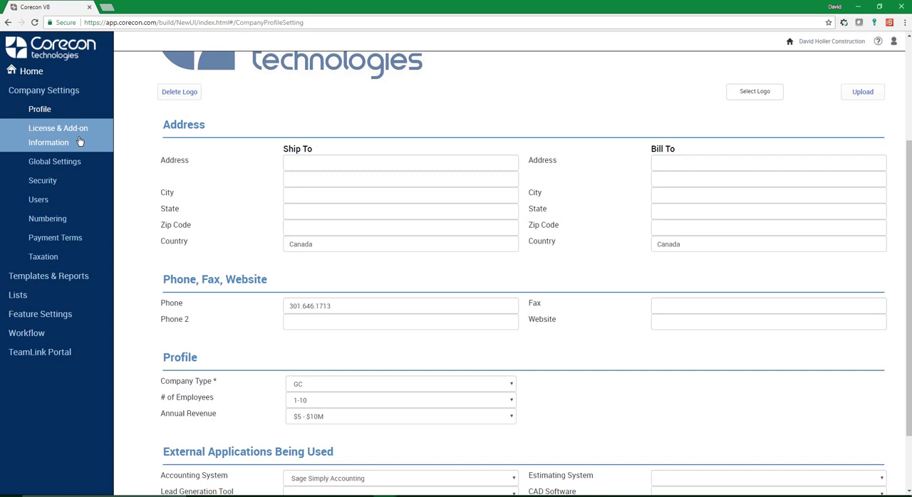
- Review License & Add-on Information showing CoreconLink for Sage 50 valid until 31-Dec-2017
{"action": "left_click", "coordinate": [57, 135]}
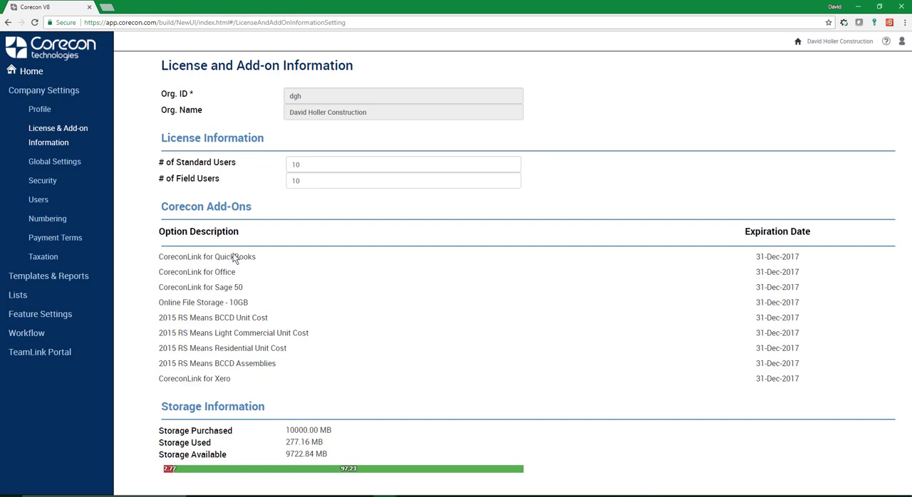
{"action": "left_click", "coordinate": [55, 162]}
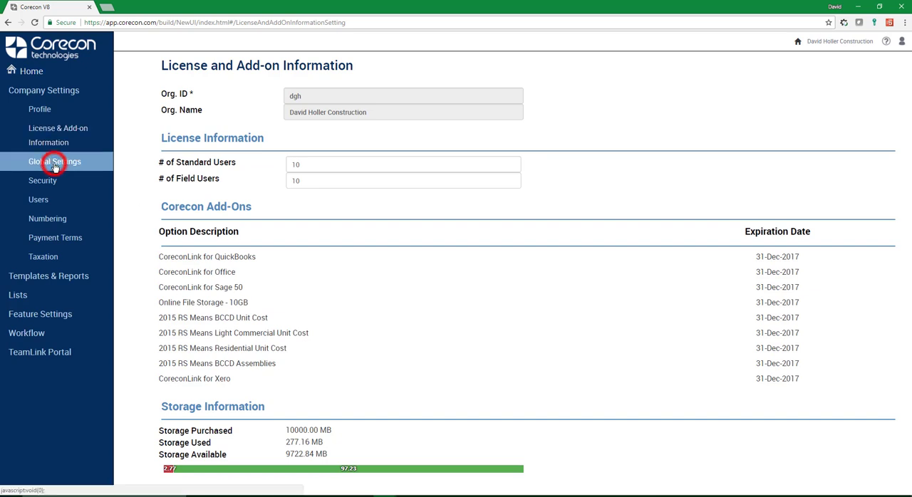
{"action": "left_click", "coordinate": [54, 161]}
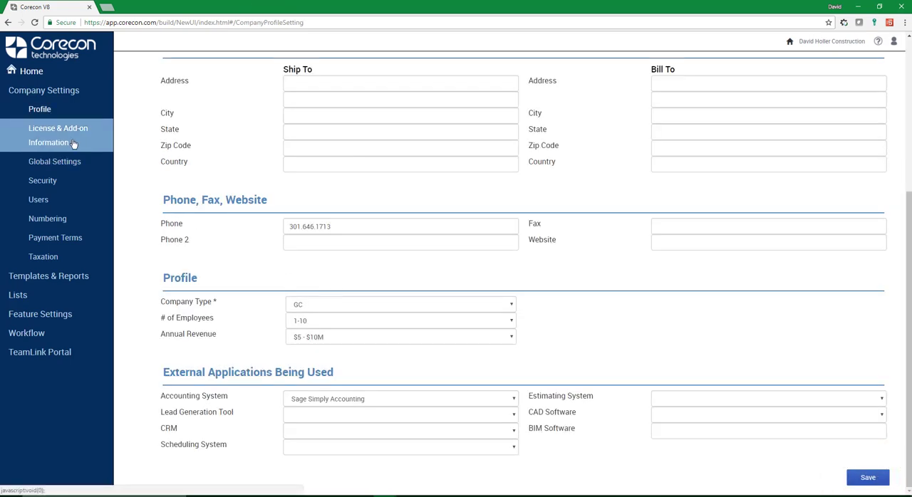
- In Global Settings, keep Transaction Locking at 'Specify locks at transaction level'
{"action": "left_click", "coordinate": [54, 161]}
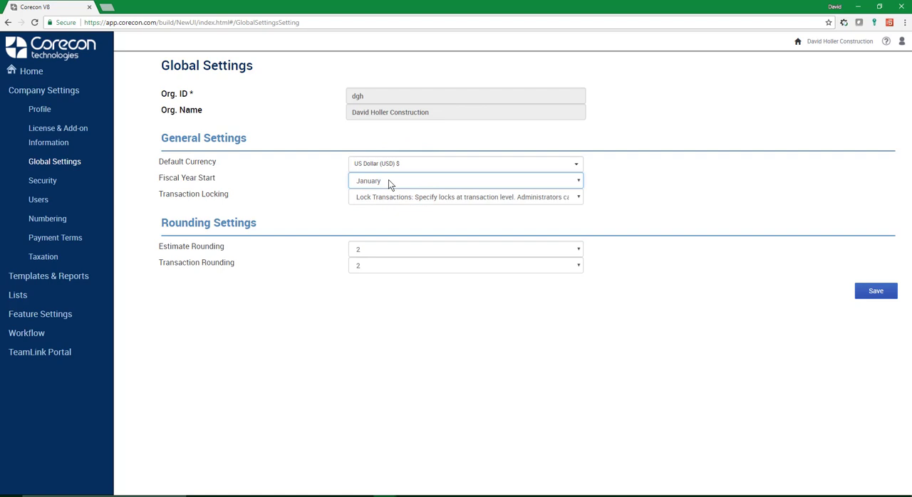
{"action": "mouse_move", "coordinate": [390, 206]}
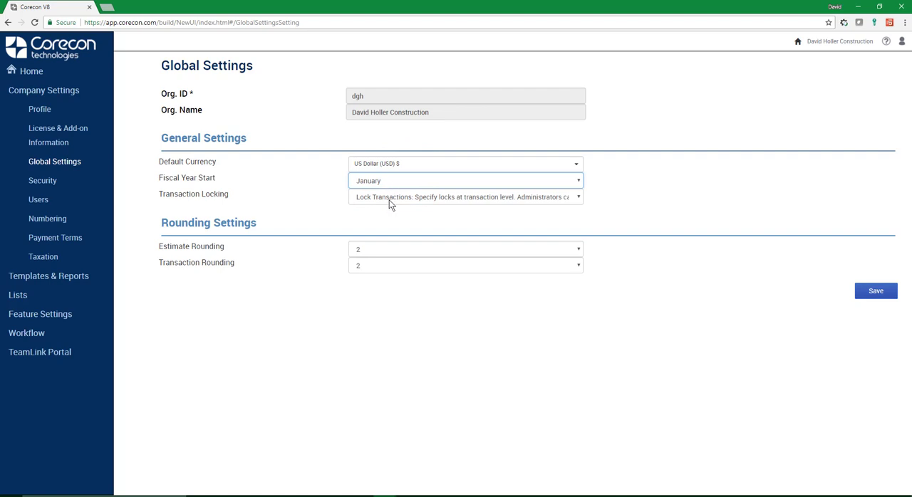
{"action": "left_click", "coordinate": [464, 197]}
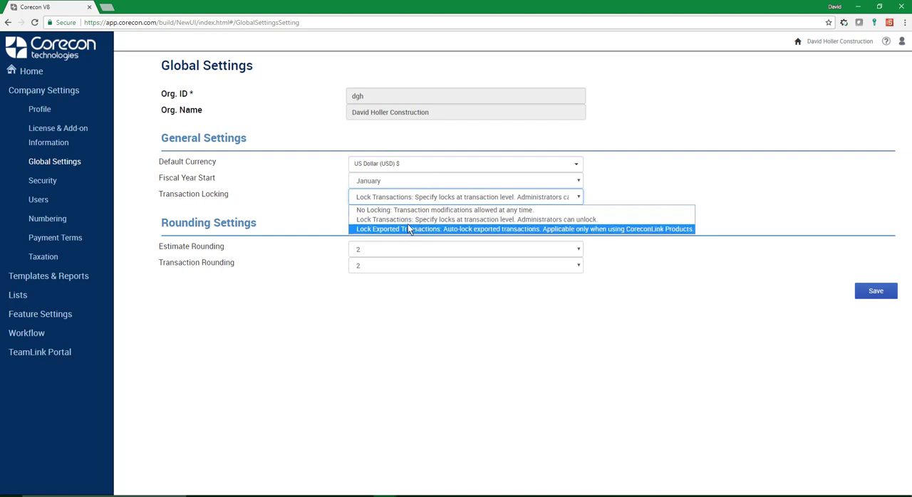
{"action": "mouse_move", "coordinate": [399, 220]}
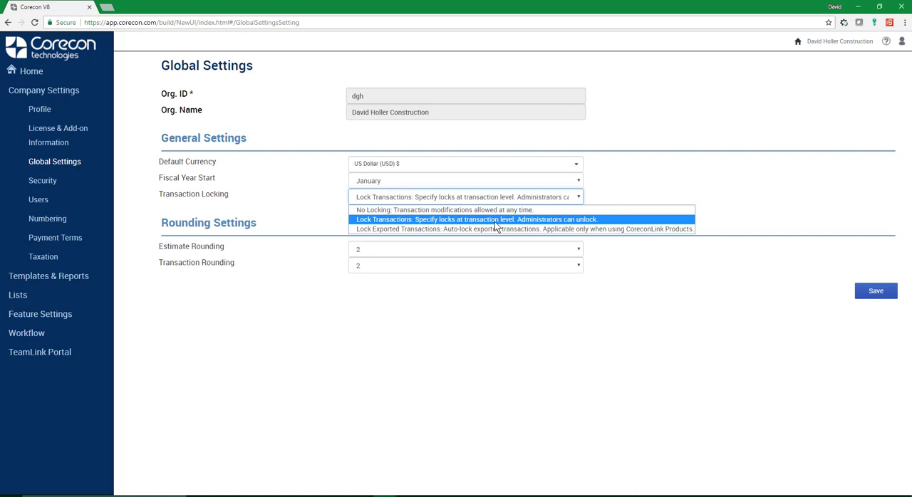
{"action": "mouse_move", "coordinate": [591, 223]}
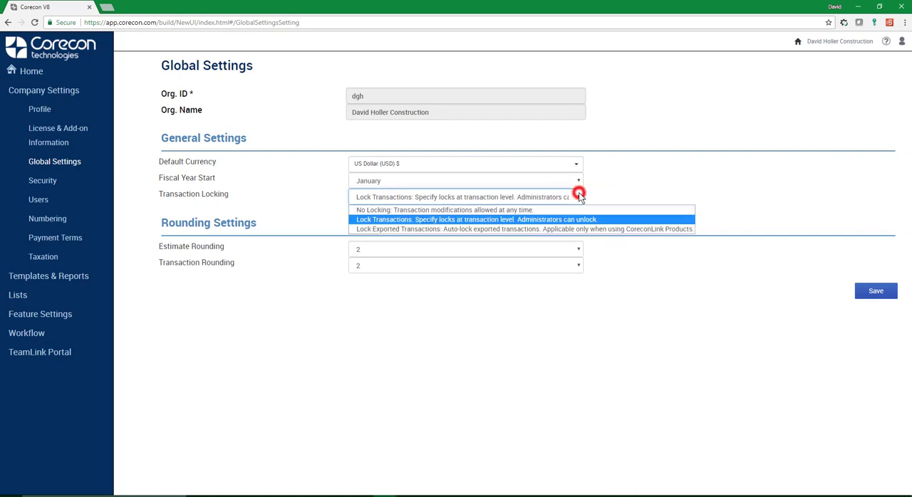
{"action": "mouse_move", "coordinate": [565, 228]}
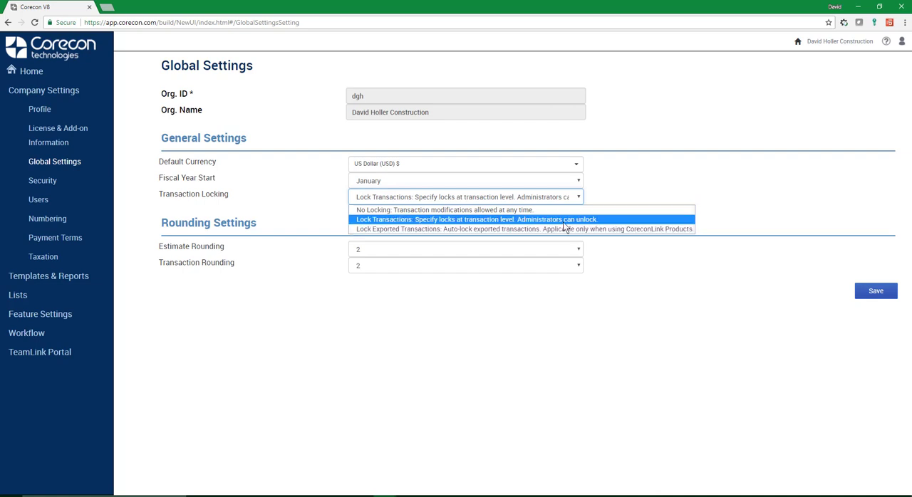
{"action": "left_click", "coordinate": [475, 220]}
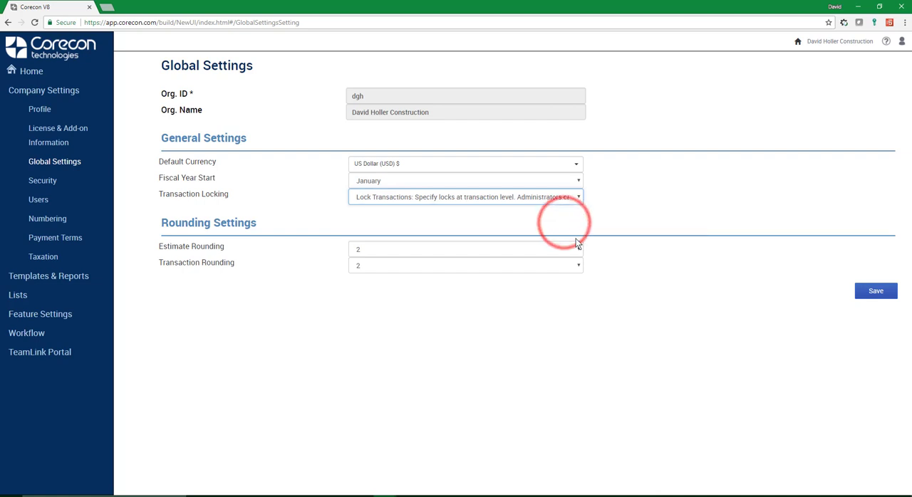
{"action": "mouse_move", "coordinate": [376, 273]}
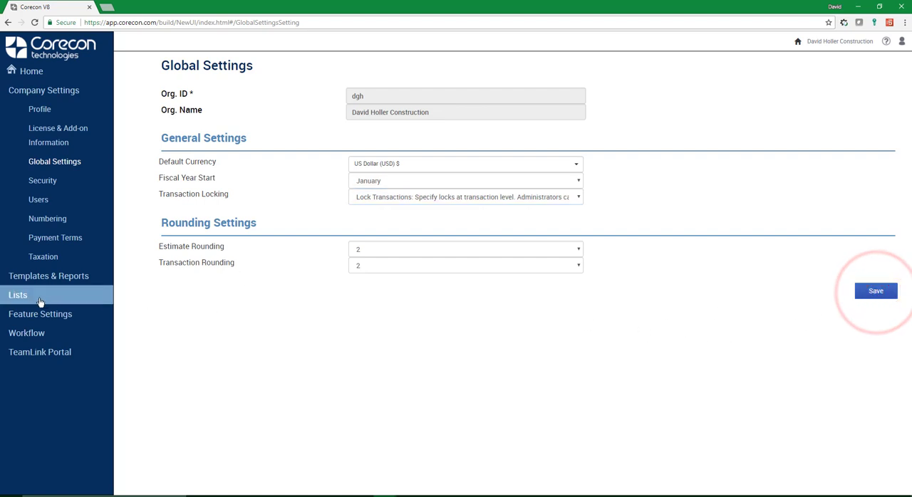
- Open the Cost Codes list with CSI 2010, CSI 2014, NAHB and UNIFORMAT classifications
{"action": "left_click", "coordinate": [18, 295]}
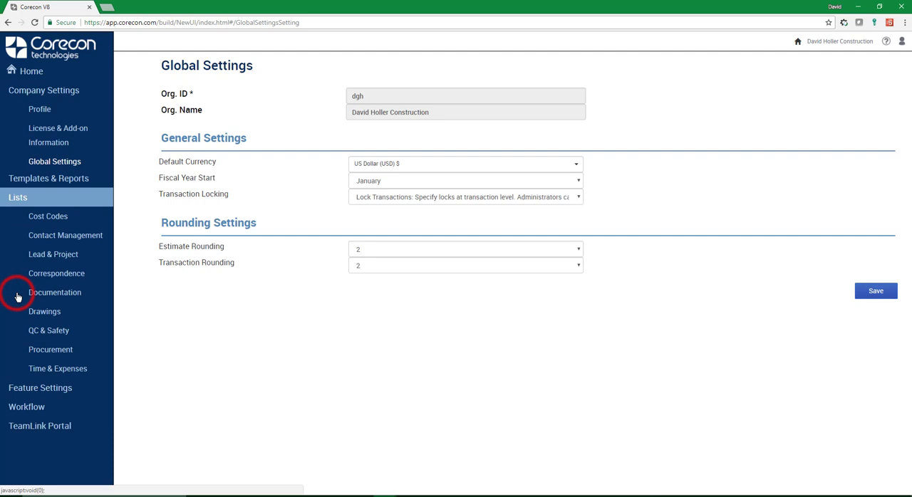
{"action": "left_click", "coordinate": [48, 147]}
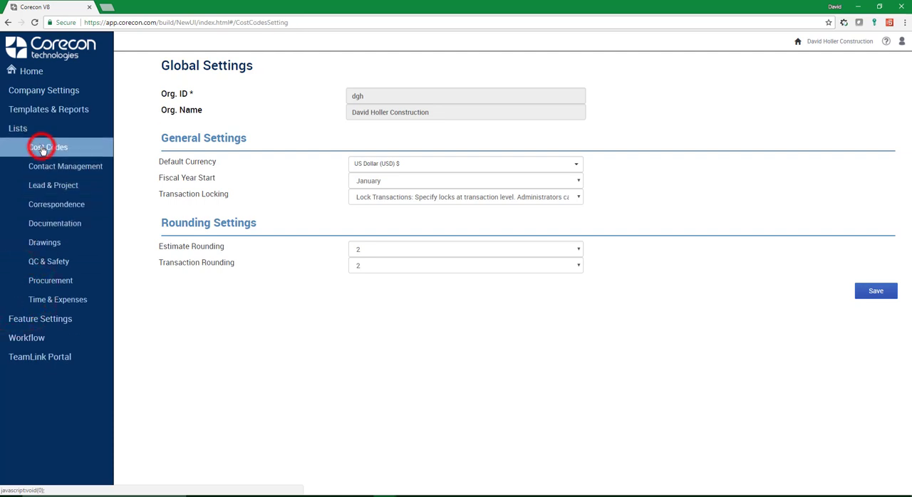
{"action": "left_click", "coordinate": [47, 147]}
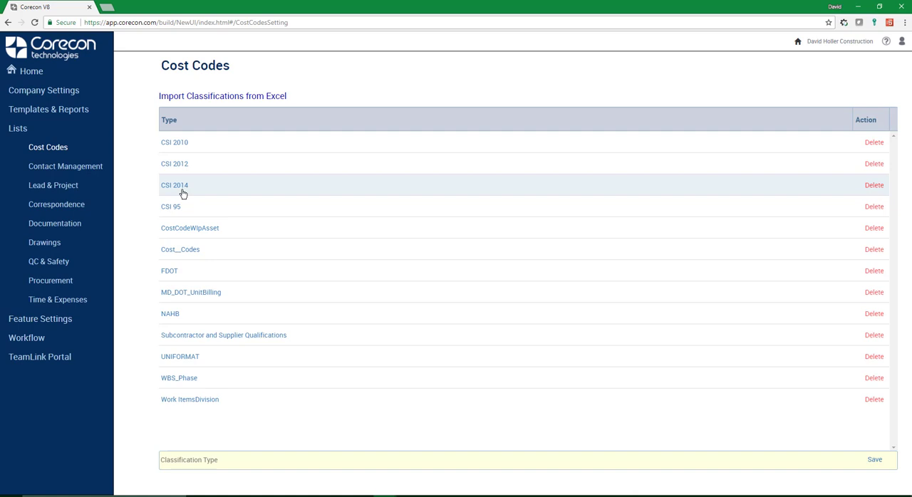
{"action": "mouse_move", "coordinate": [165, 194]}
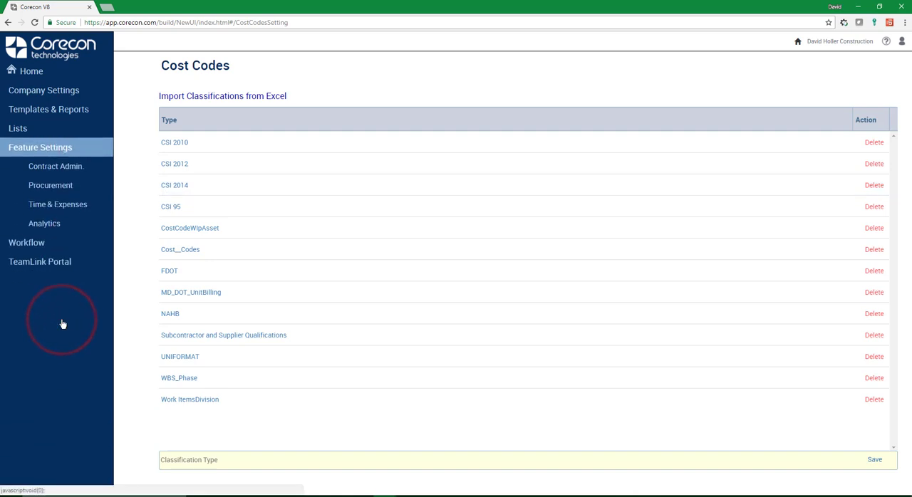
- Open Contract Admin. feature settings and scroll through the Contracts & Changes options
{"action": "left_click", "coordinate": [56, 166]}
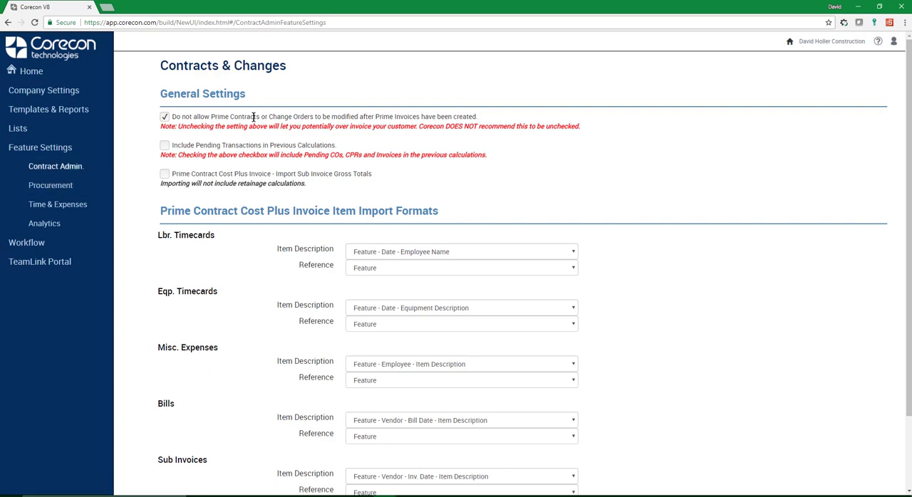
{"action": "mouse_move", "coordinate": [235, 126]}
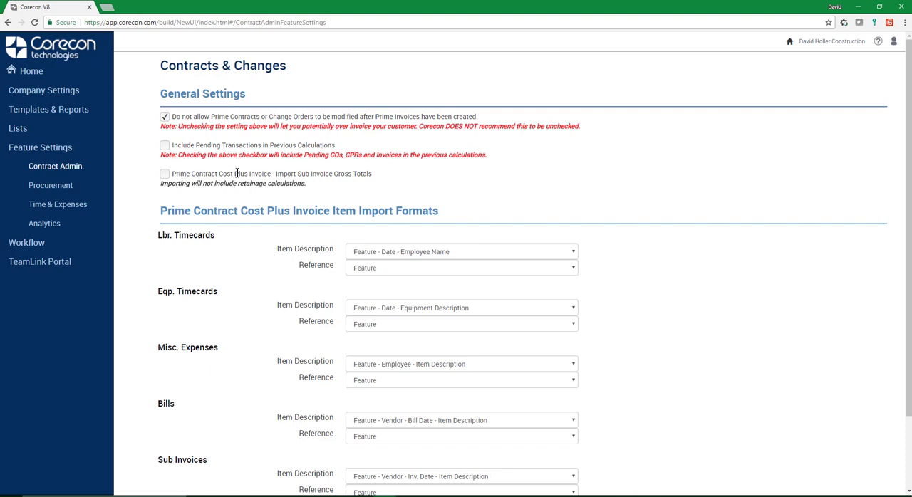
{"action": "mouse_move", "coordinate": [281, 187]}
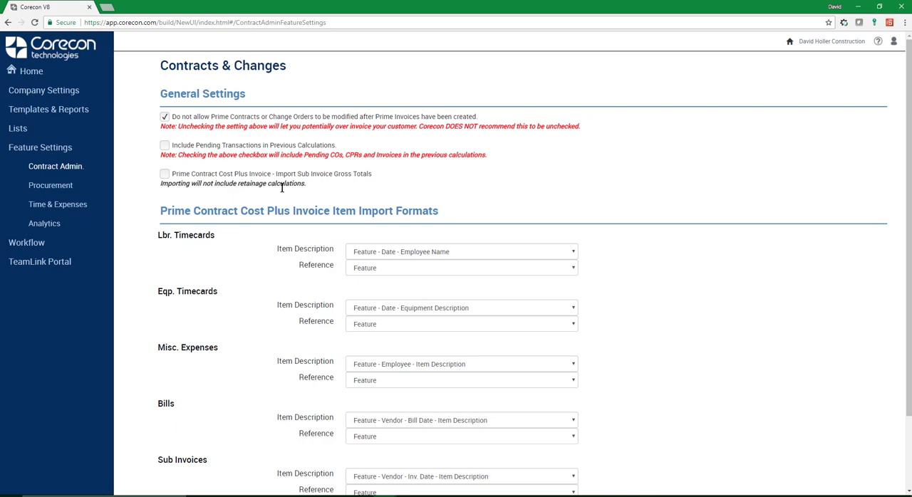
{"action": "mouse_move", "coordinate": [51, 185]}
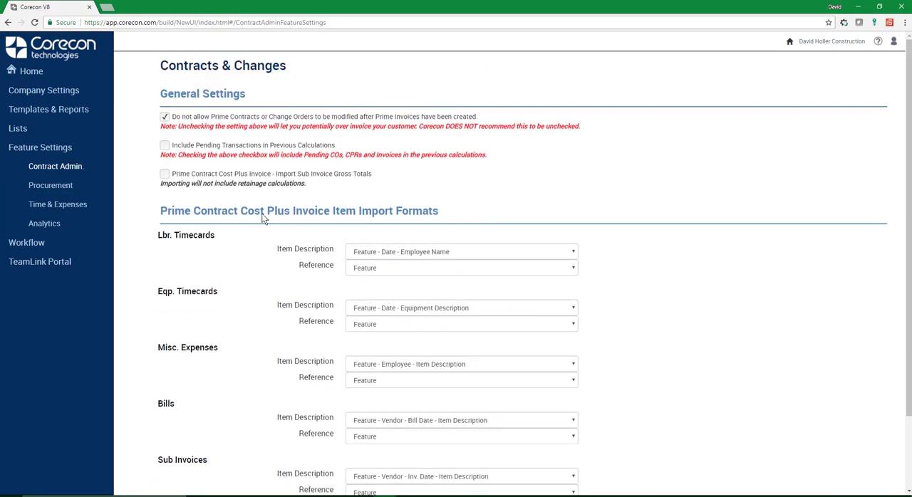
{"action": "mouse_move", "coordinate": [617, 297]}
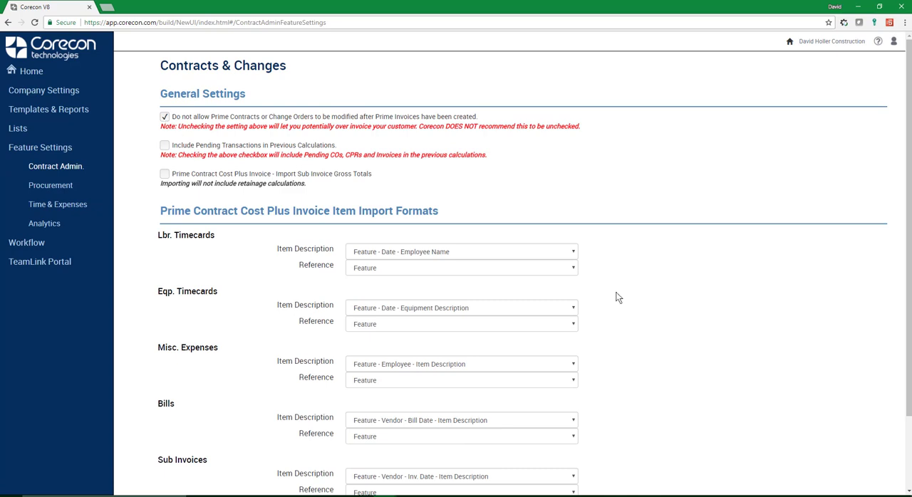
{"action": "scroll", "scroll_direction": "down", "scroll_amount": 3}
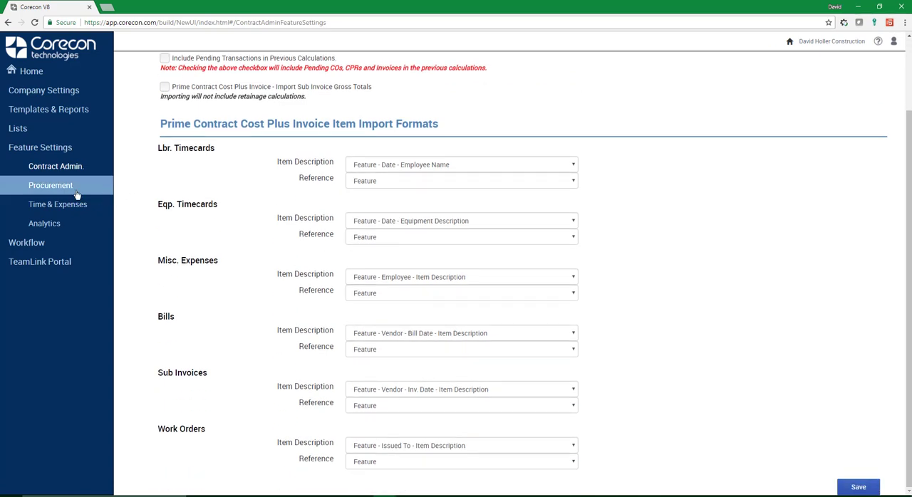
- Show Procurement settings covering subcontract edit blocking and duplicate invoice number checks
{"action": "left_click", "coordinate": [50, 185]}
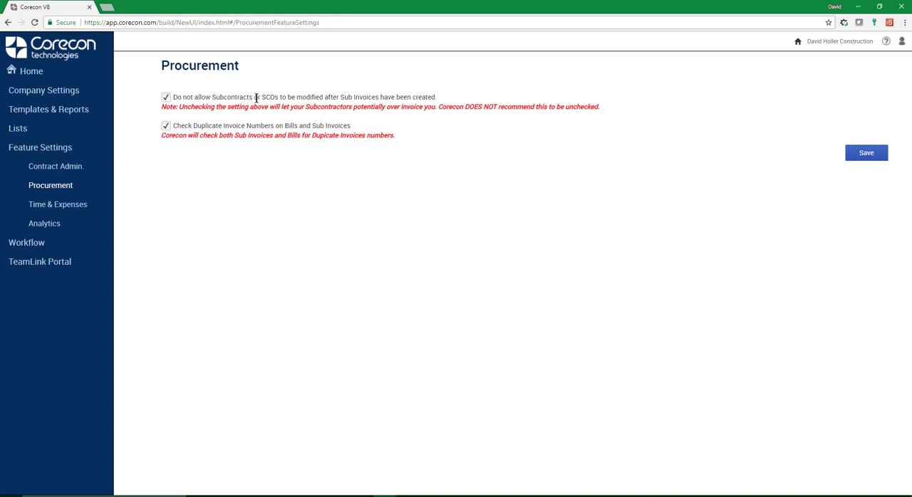
{"action": "mouse_move", "coordinate": [300, 98]}
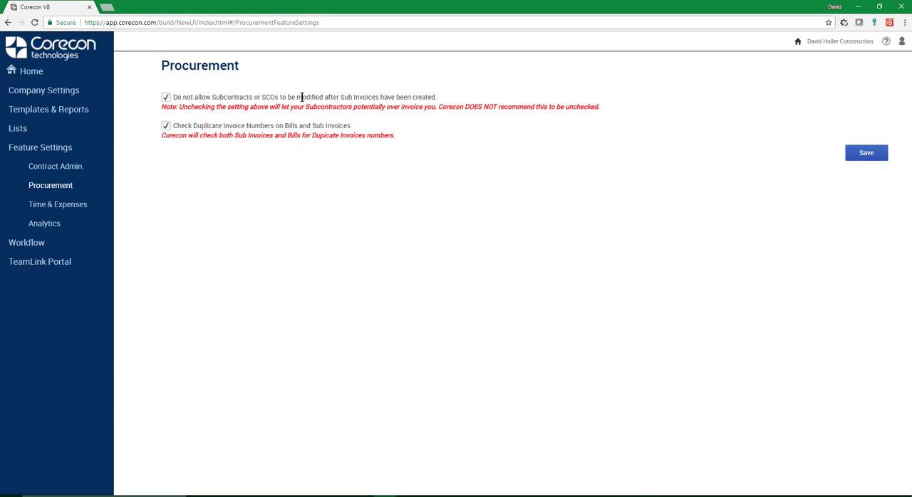
{"action": "mouse_move", "coordinate": [216, 125]}
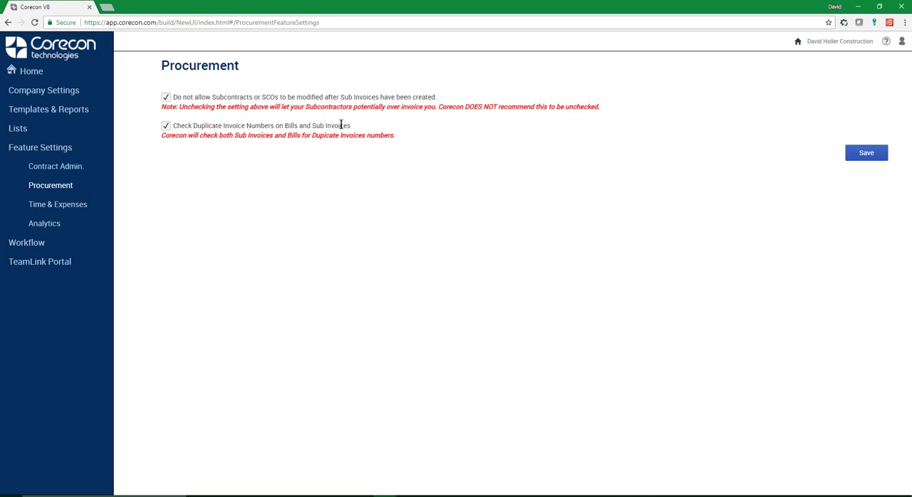
{"action": "mouse_move", "coordinate": [151, 203]}
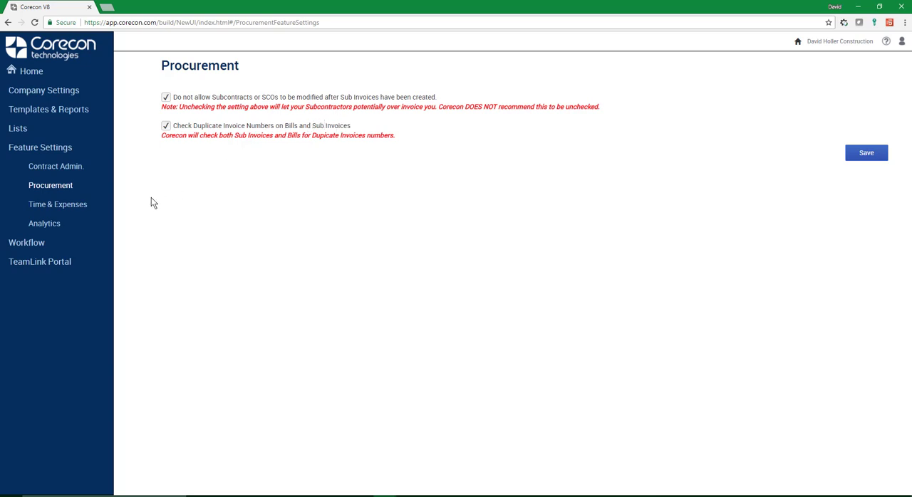
- Show Time & Expenses settings with hour-budget cost codes and Monday week start
{"action": "left_click", "coordinate": [57, 205]}
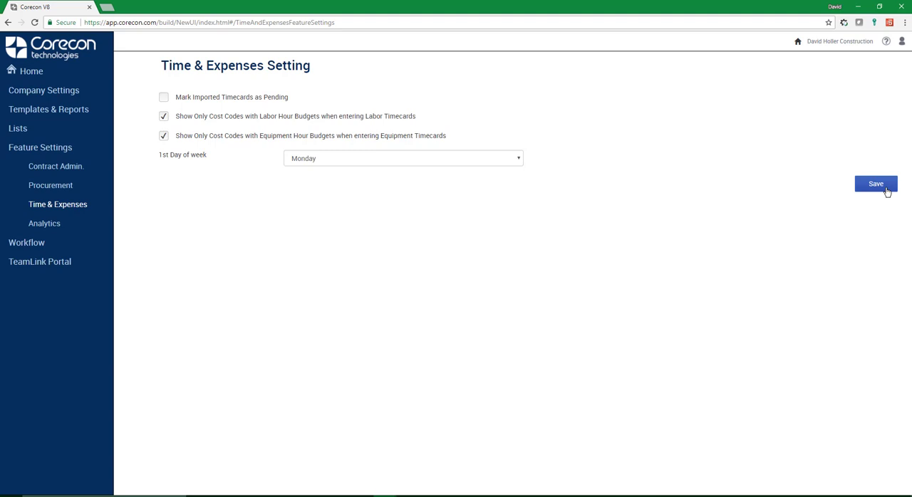
{"action": "mouse_move", "coordinate": [150, 108]}
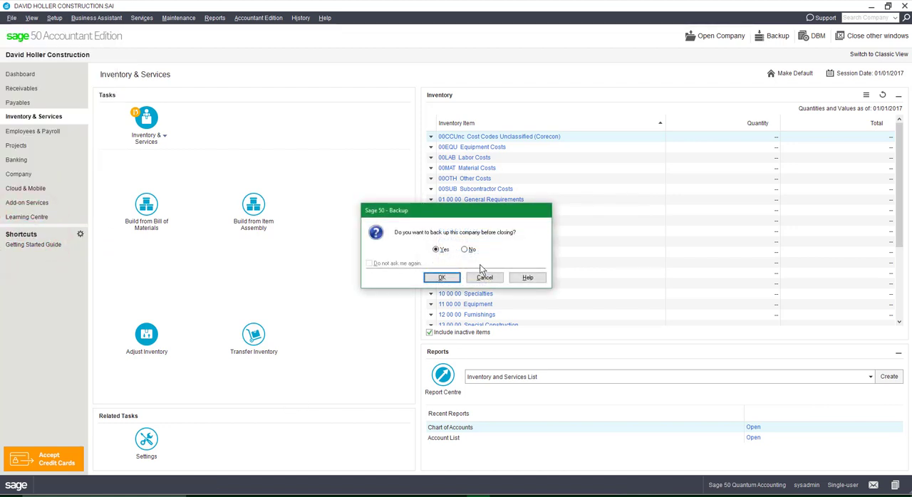
- Answer Sage 50's backup-before-closing prompt so the company closes
{"action": "left_click", "coordinate": [464, 250]}
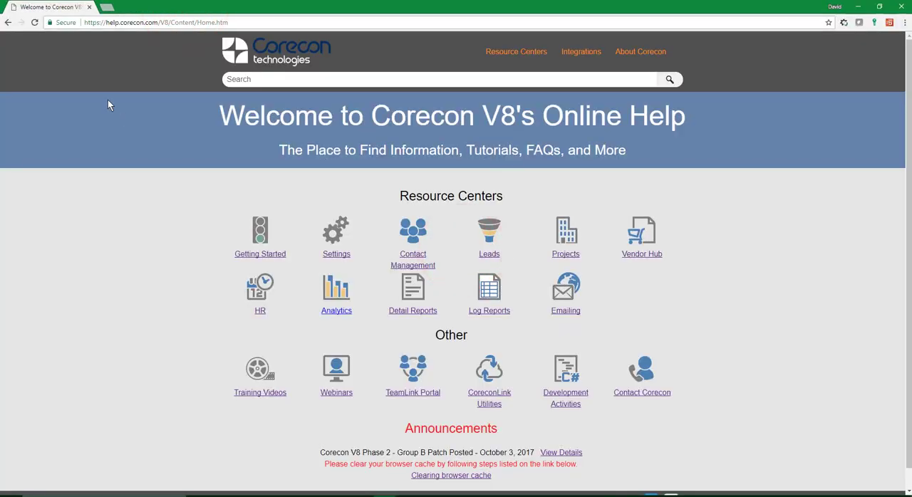
{"action": "mouse_move", "coordinate": [72, 63]}
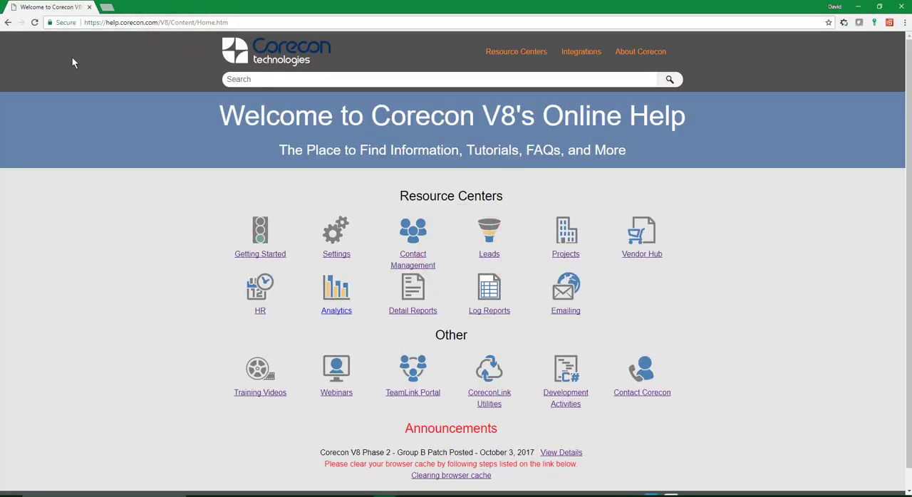
- Open the CoreconLink for Sage 50 Canada installation instructions and scroll to the requirements
{"action": "left_click", "coordinate": [581, 51]}
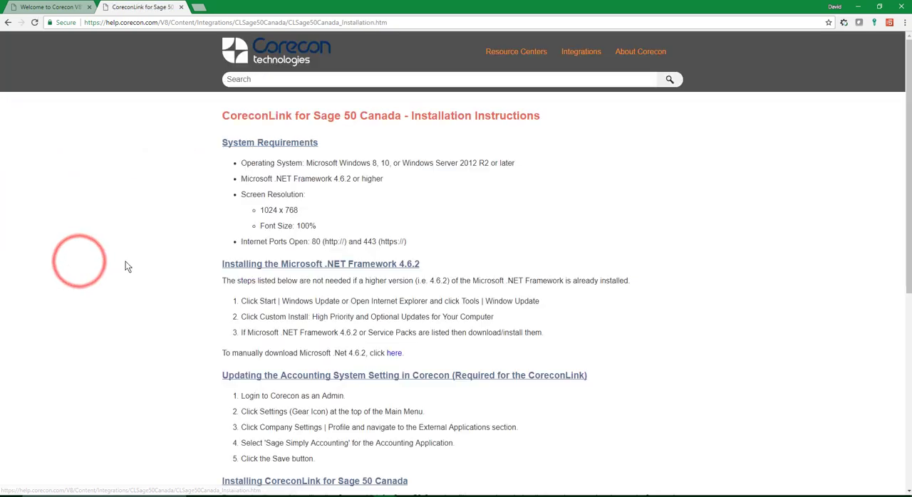
{"action": "scroll", "scroll_direction": "down", "scroll_amount": 3}
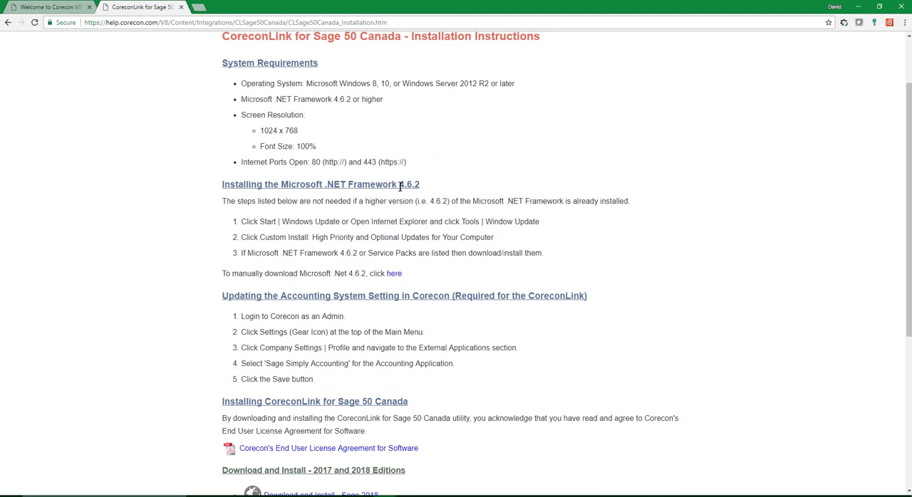
{"action": "mouse_move", "coordinate": [410, 286]}
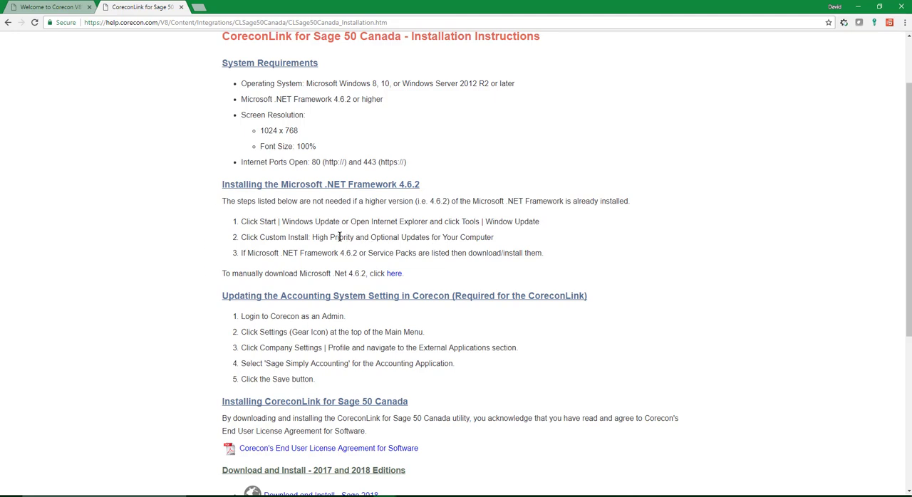
{"action": "mouse_move", "coordinate": [299, 272]}
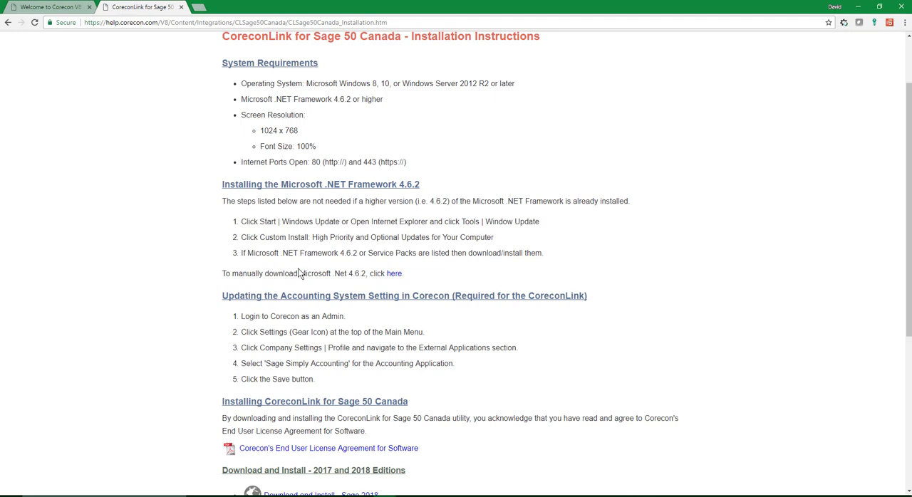
{"action": "mouse_move", "coordinate": [297, 274]}
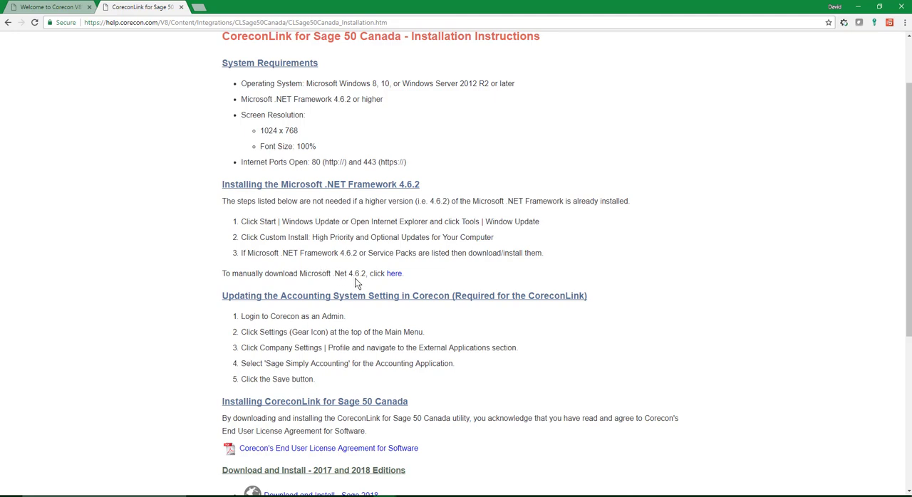
{"action": "mouse_move", "coordinate": [342, 284]}
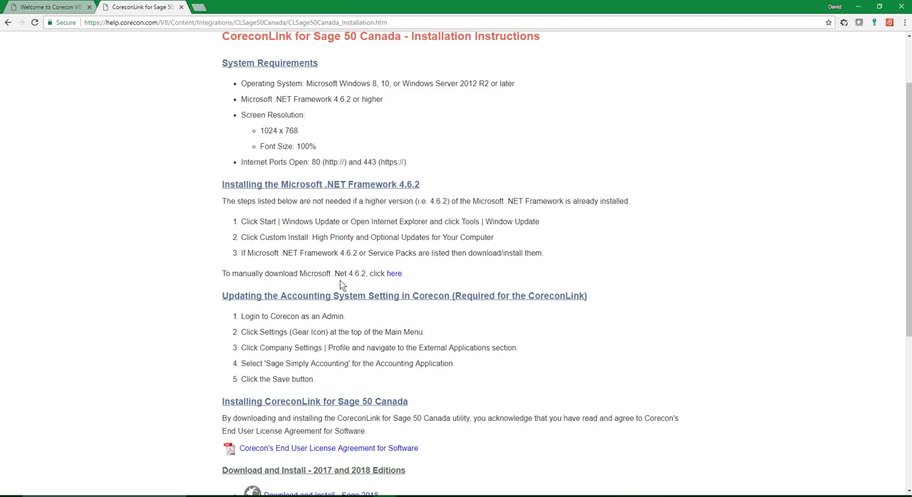
{"action": "mouse_move", "coordinate": [350, 284]}
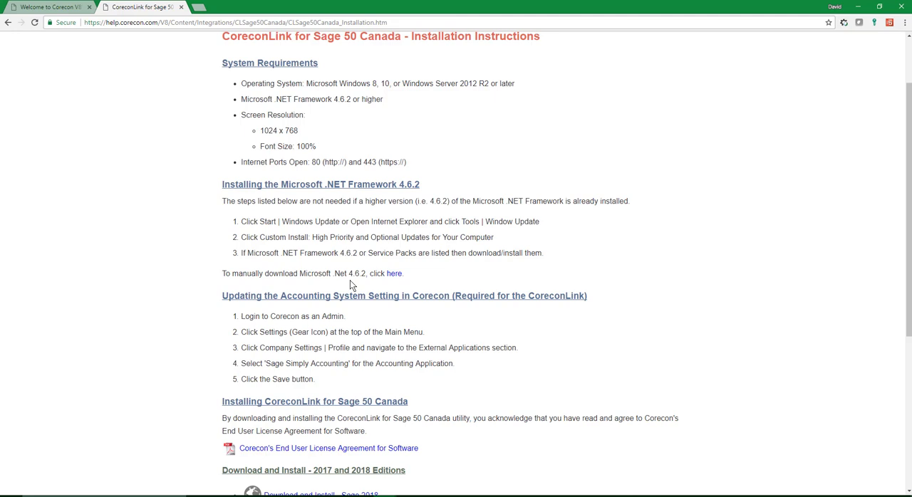
{"action": "mouse_move", "coordinate": [187, 128]}
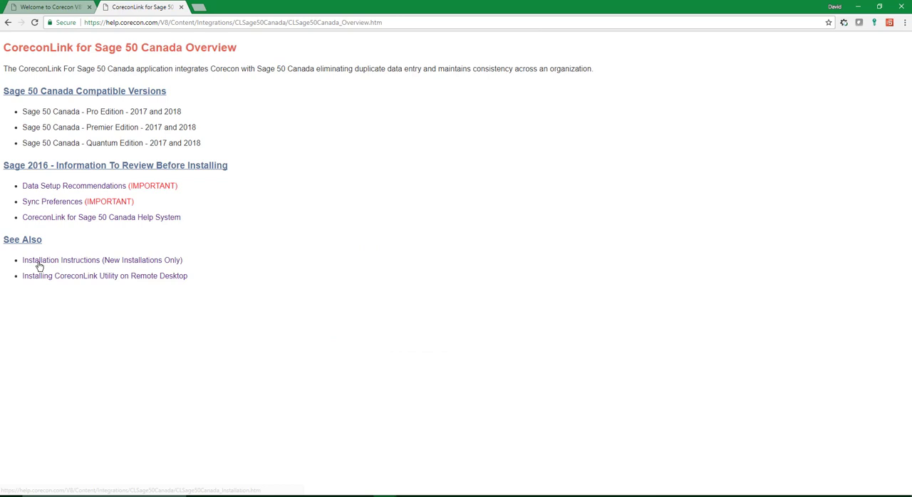
{"action": "mouse_move", "coordinate": [176, 272]}
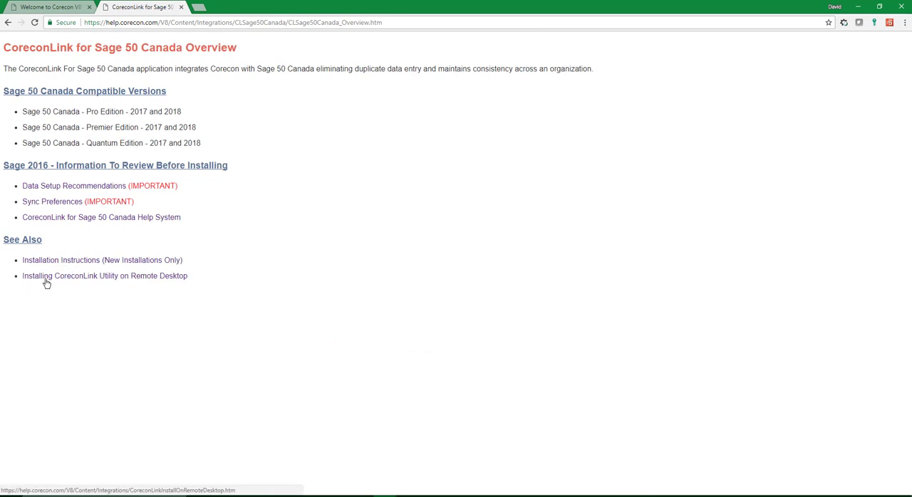
{"action": "mouse_move", "coordinate": [156, 286]}
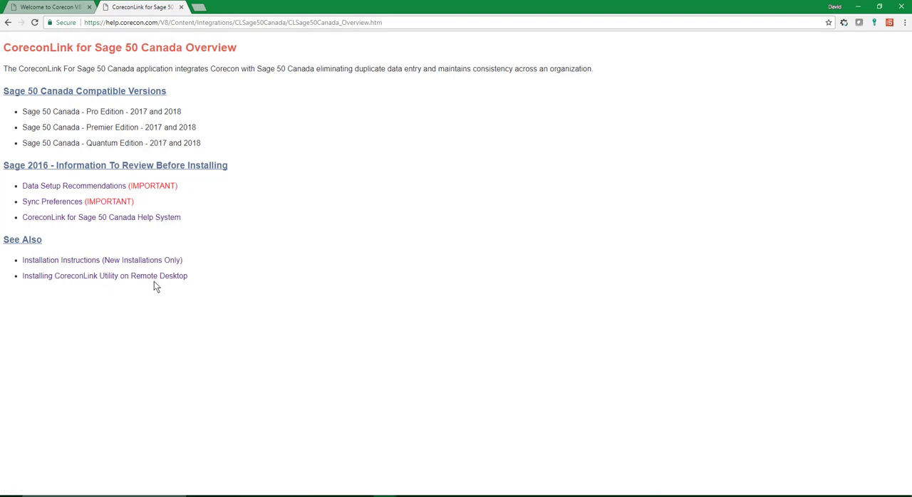
{"action": "mouse_move", "coordinate": [149, 287]}
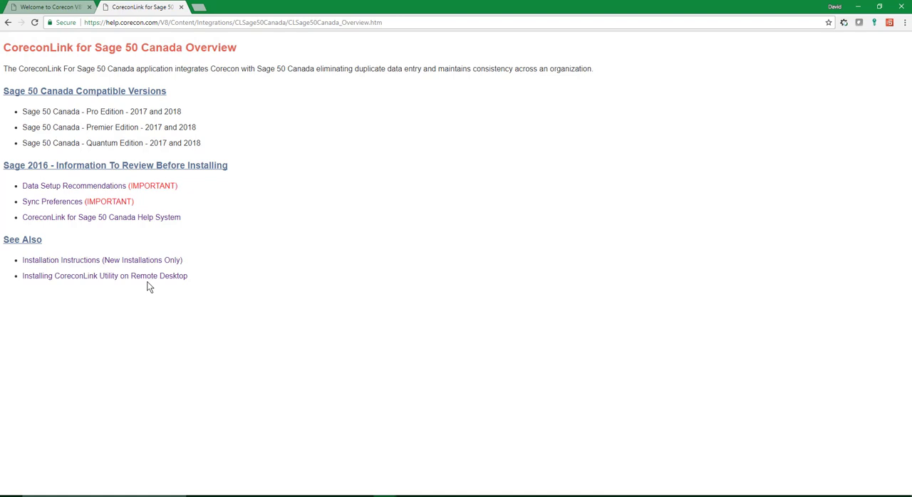
{"action": "mouse_move", "coordinate": [152, 287]}
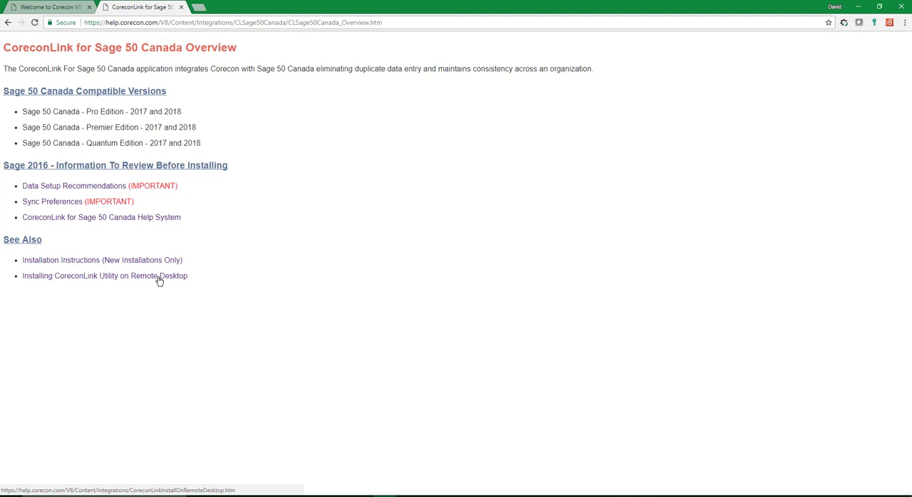
{"action": "mouse_move", "coordinate": [139, 279]}
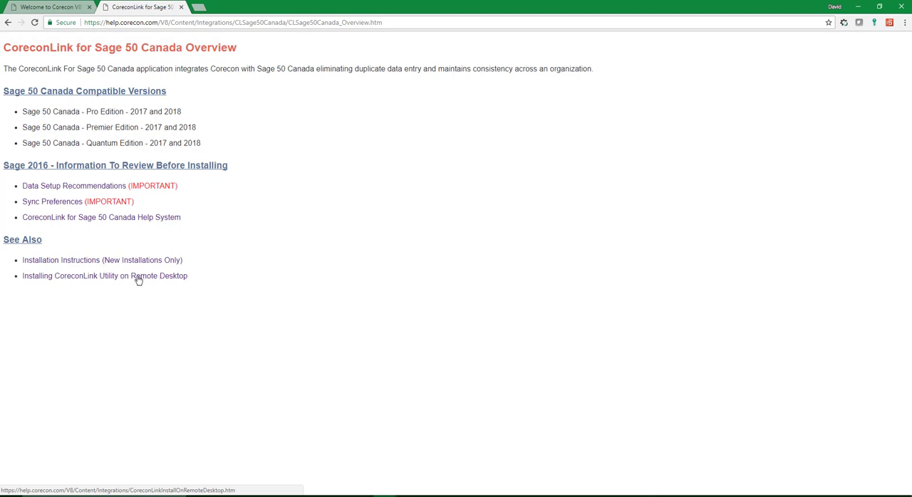
{"action": "mouse_move", "coordinate": [103, 260]}
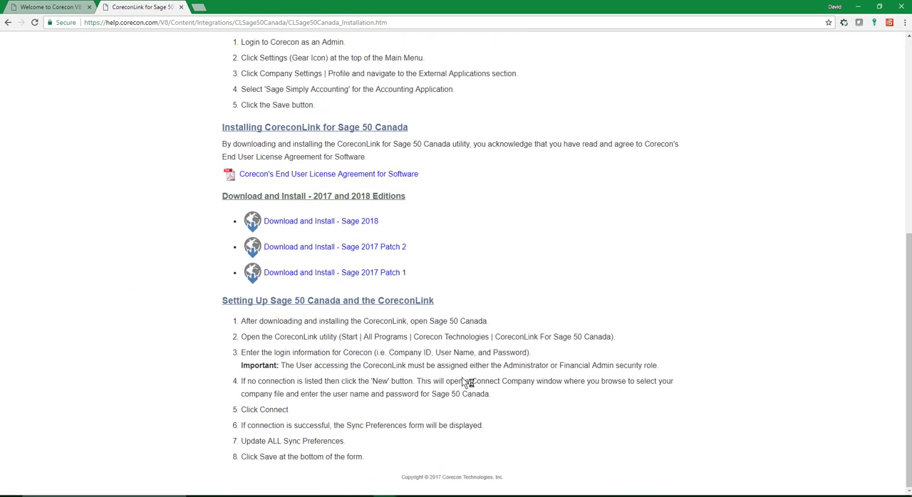
{"action": "mouse_move", "coordinate": [359, 232]}
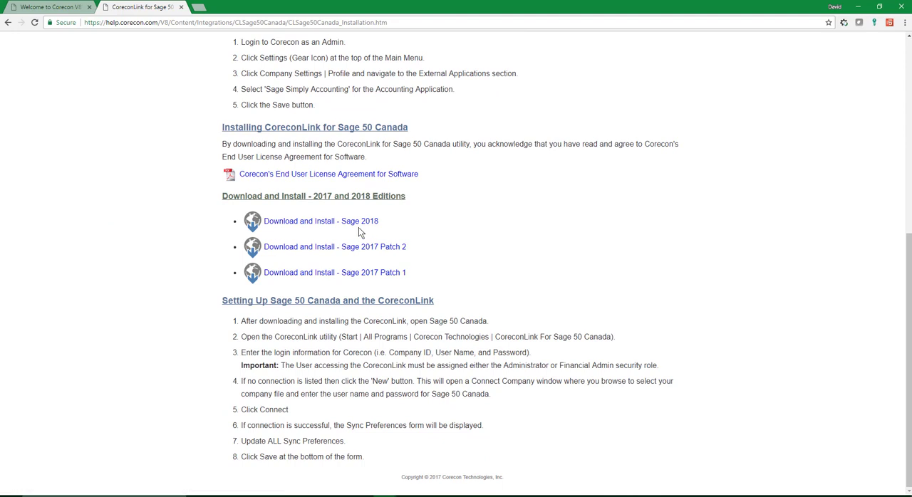
{"action": "mouse_move", "coordinate": [372, 232]}
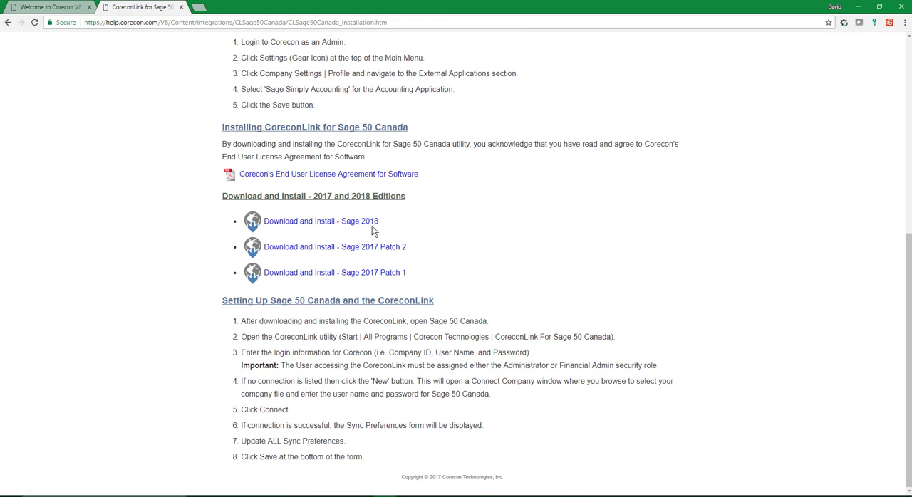
{"action": "mouse_move", "coordinate": [397, 229]}
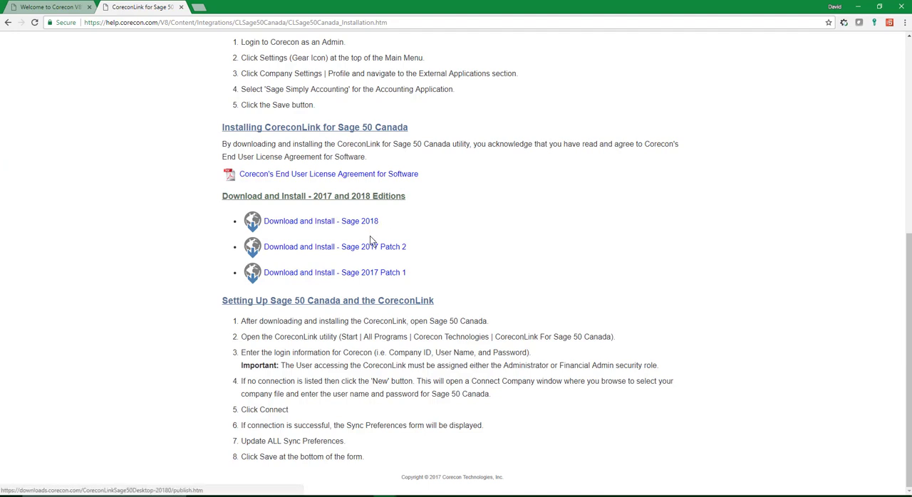
{"action": "mouse_move", "coordinate": [378, 284]}
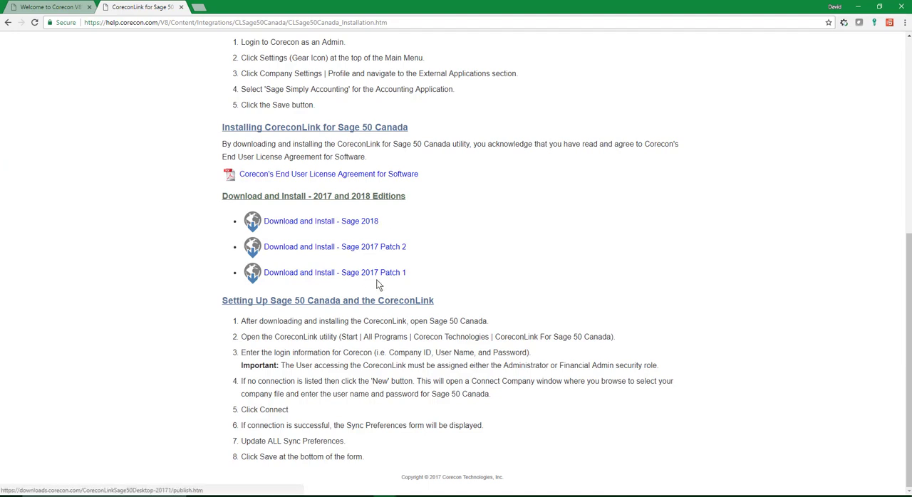
{"action": "mouse_move", "coordinate": [363, 284]}
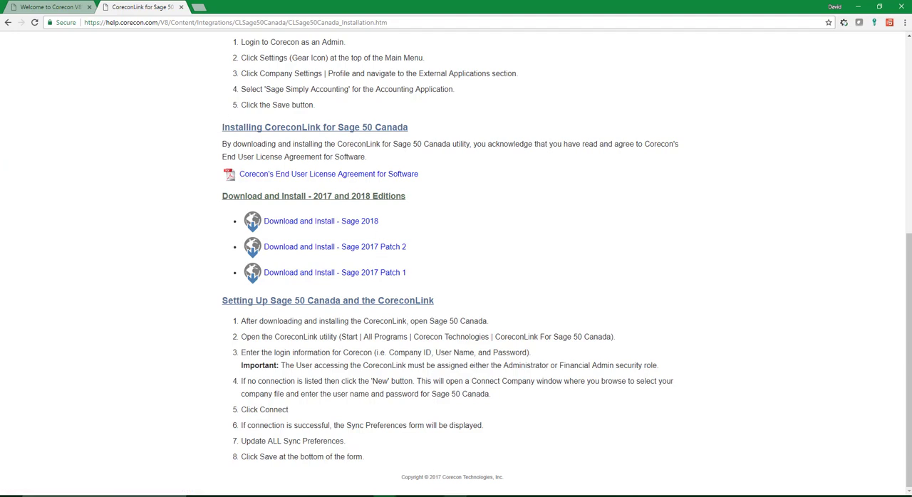
{"action": "mouse_move", "coordinate": [391, 287]}
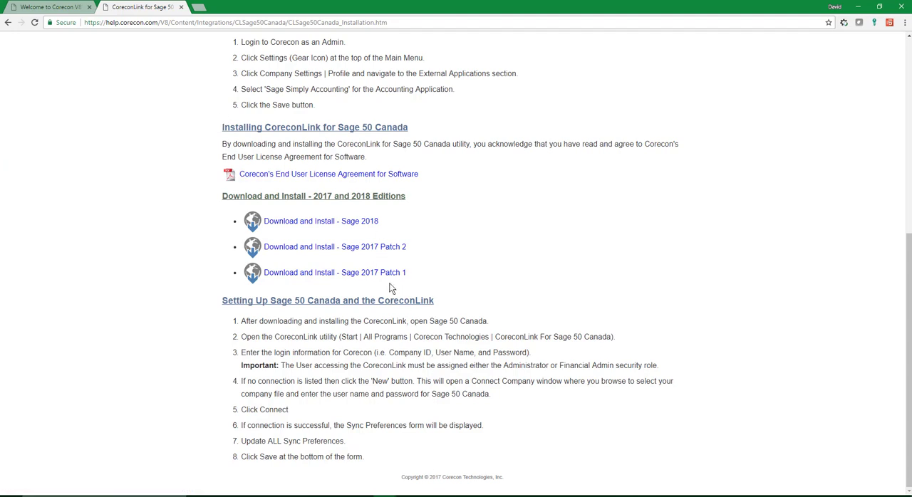
{"action": "mouse_move", "coordinate": [370, 263]}
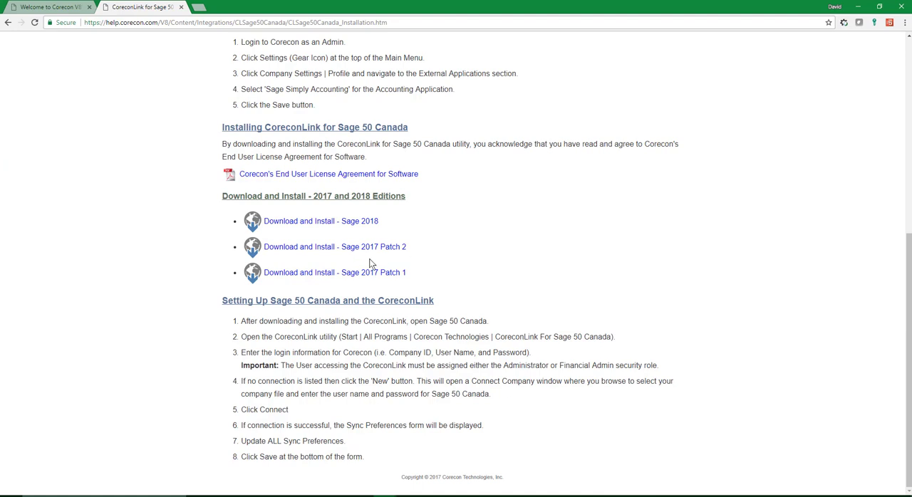
{"action": "mouse_move", "coordinate": [371, 248]}
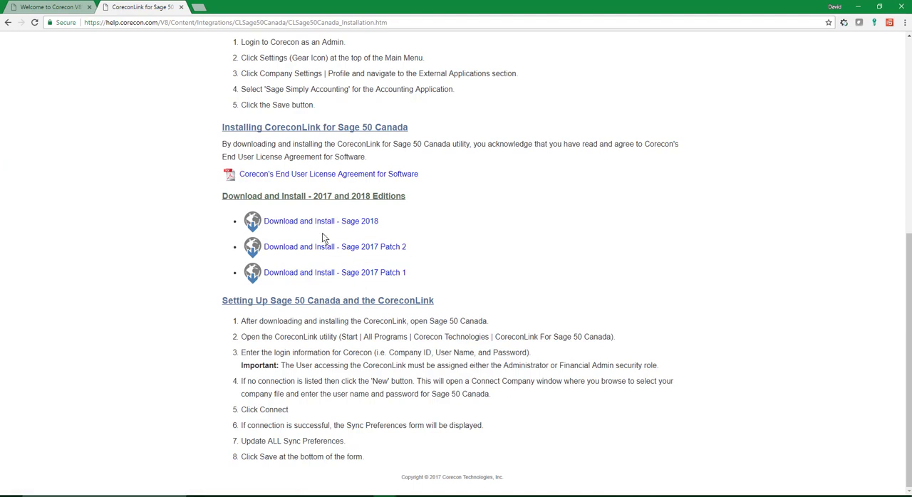
- Download the Sage 2018 edition of CoreconLink, version 1.0.0.1 setup.exe
{"action": "left_click", "coordinate": [321, 220]}
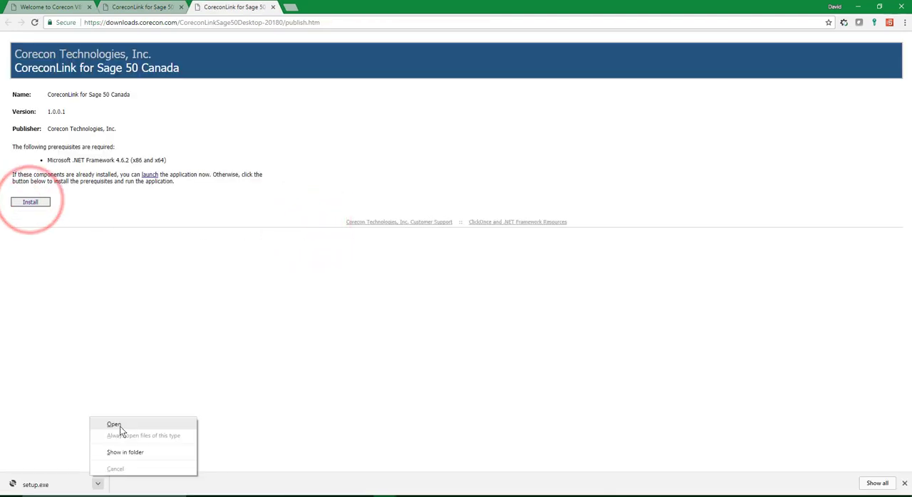
- Run the downloaded setup.exe and approve installing CoreconLink for Sage 50 Canada
{"action": "left_click", "coordinate": [113, 424]}
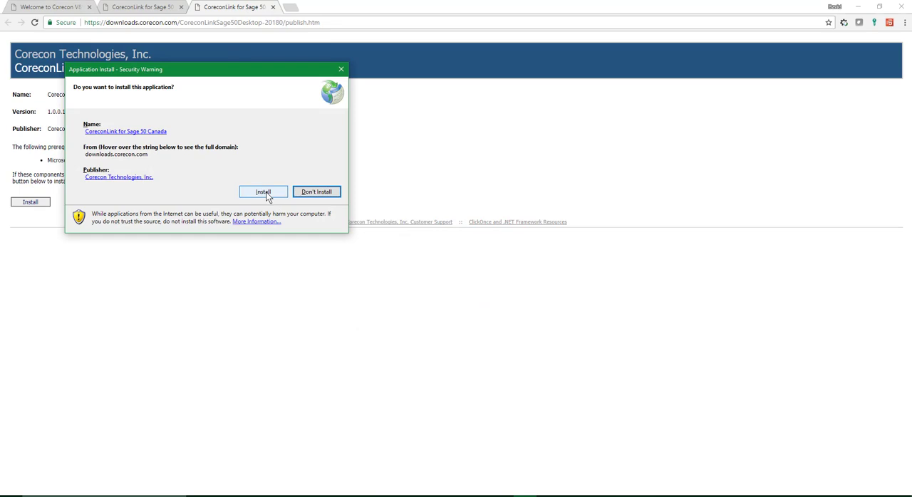
{"action": "left_click", "coordinate": [263, 191]}
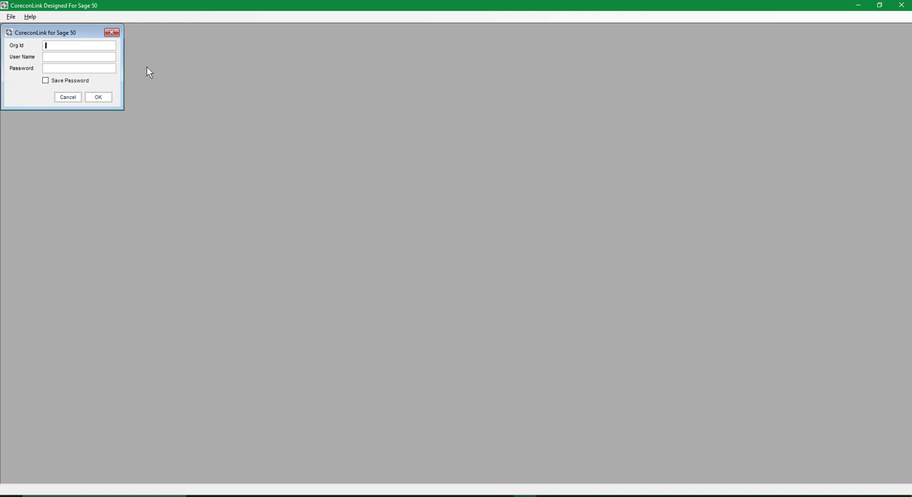
{"action": "mouse_move", "coordinate": [80, 47]}
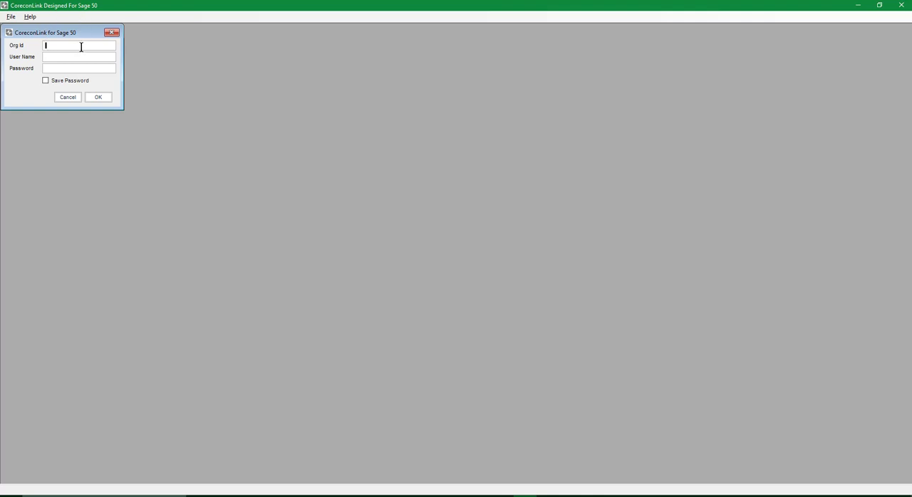
{"action": "type", "text": "David Holt"}
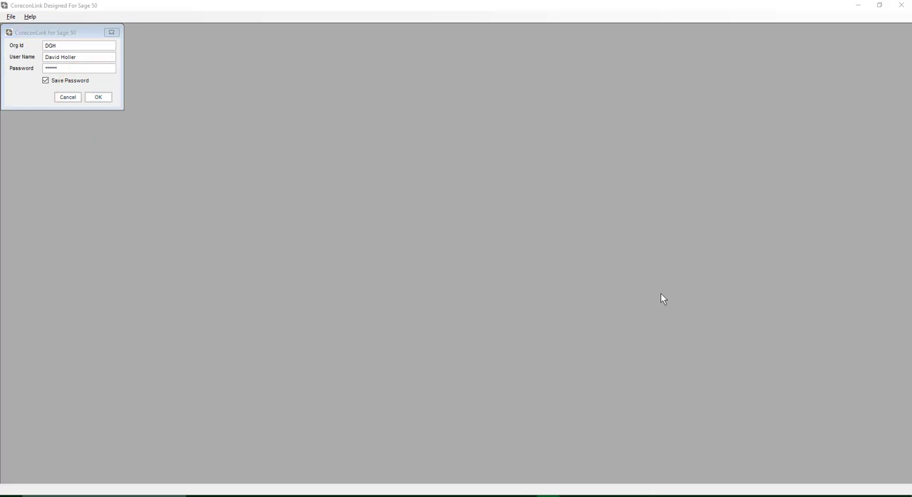
{"action": "mouse_move", "coordinate": [662, 299]}
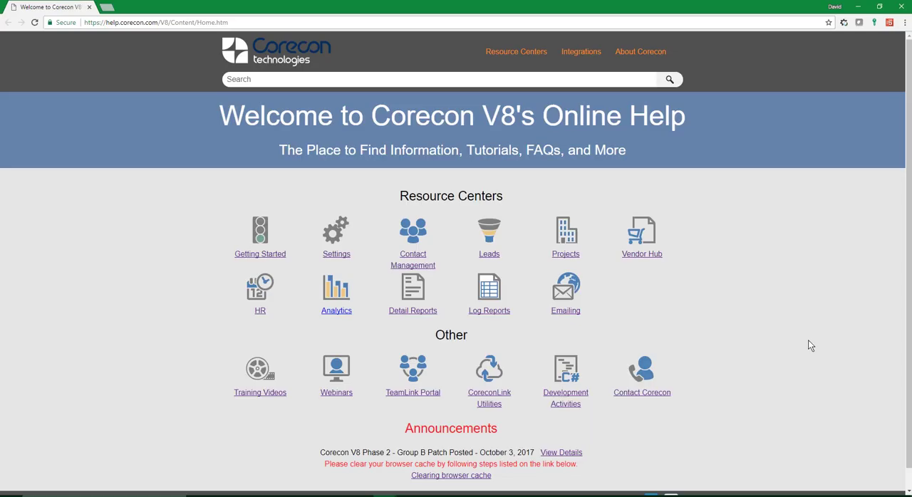
{"action": "mouse_move", "coordinate": [165, 147]}
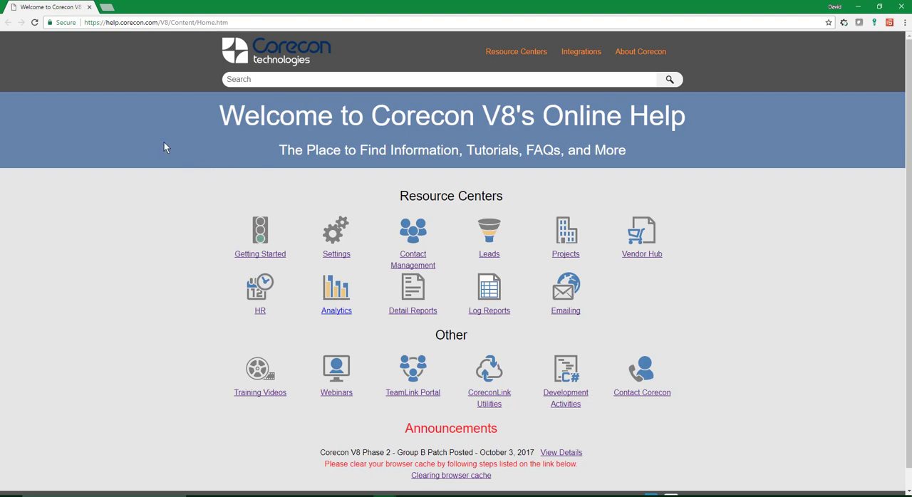
{"action": "mouse_move", "coordinate": [234, 137]}
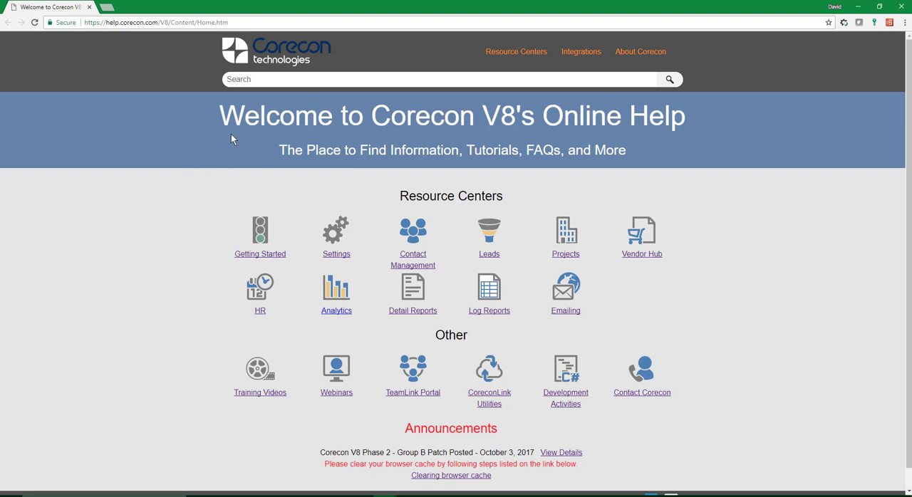
- Open the CoreconLink for Sage 50 Canada overview from Integrations in Online Help
{"action": "left_click", "coordinate": [580, 52]}
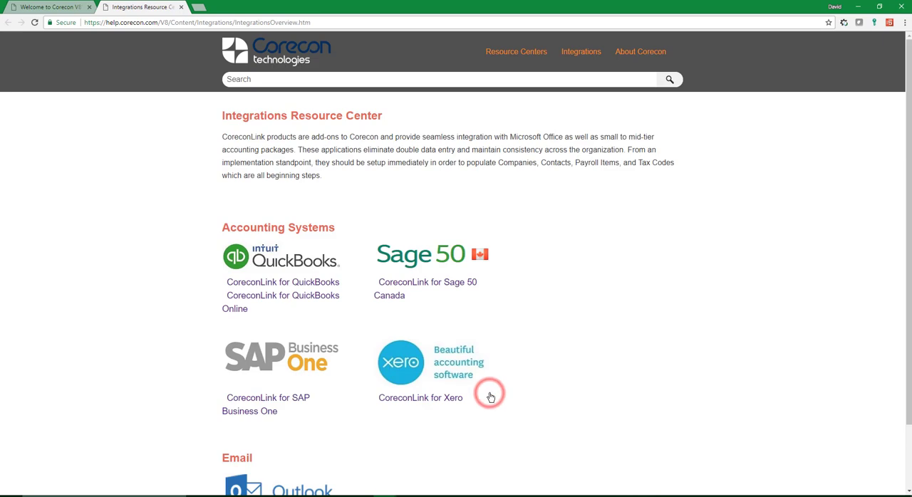
{"action": "mouse_move", "coordinate": [443, 386]}
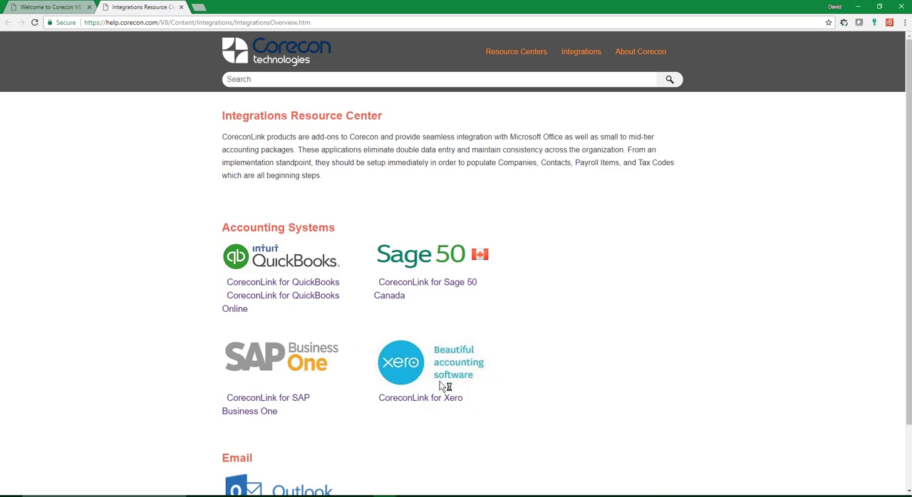
{"action": "mouse_move", "coordinate": [403, 287]}
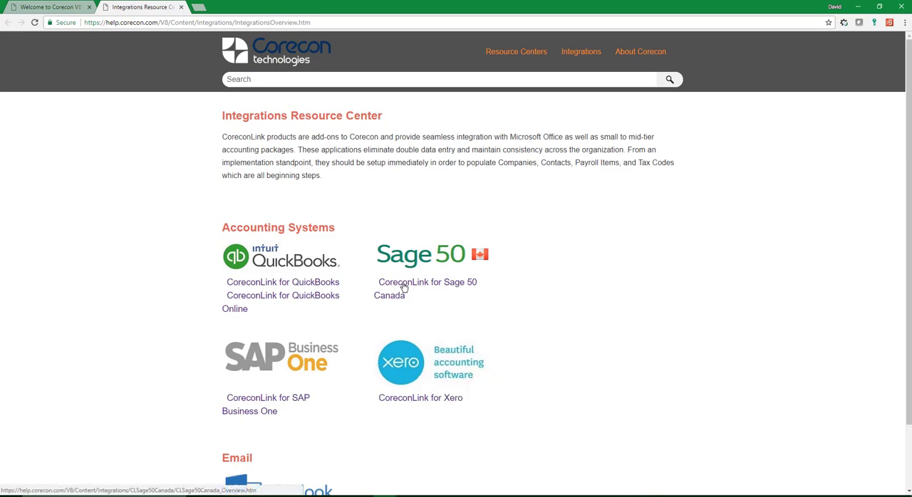
{"action": "left_click", "coordinate": [426, 281]}
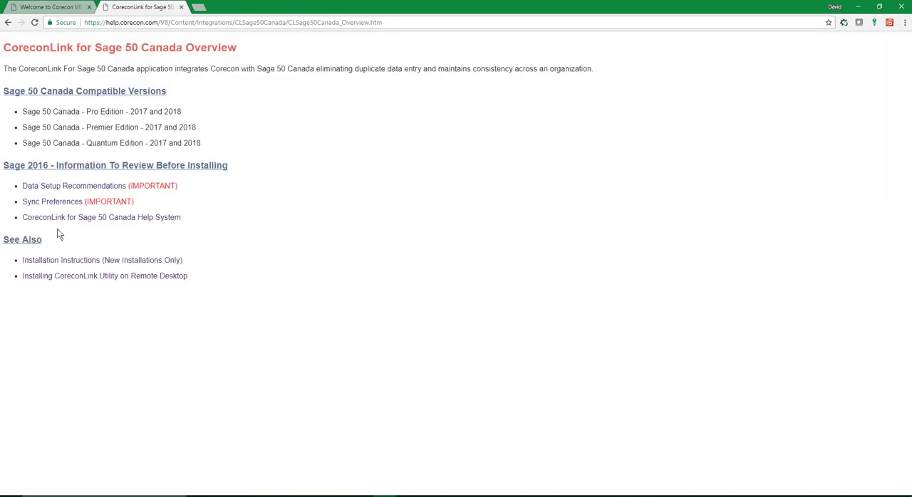
{"action": "mouse_move", "coordinate": [65, 260]}
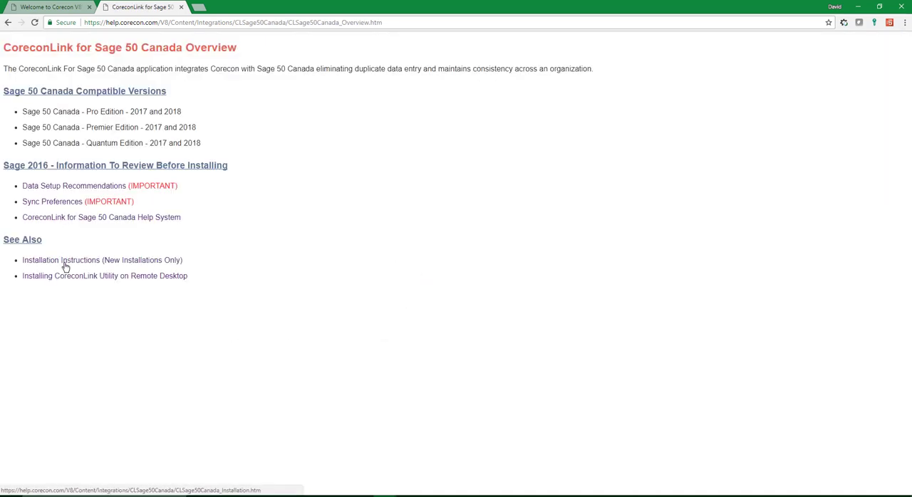